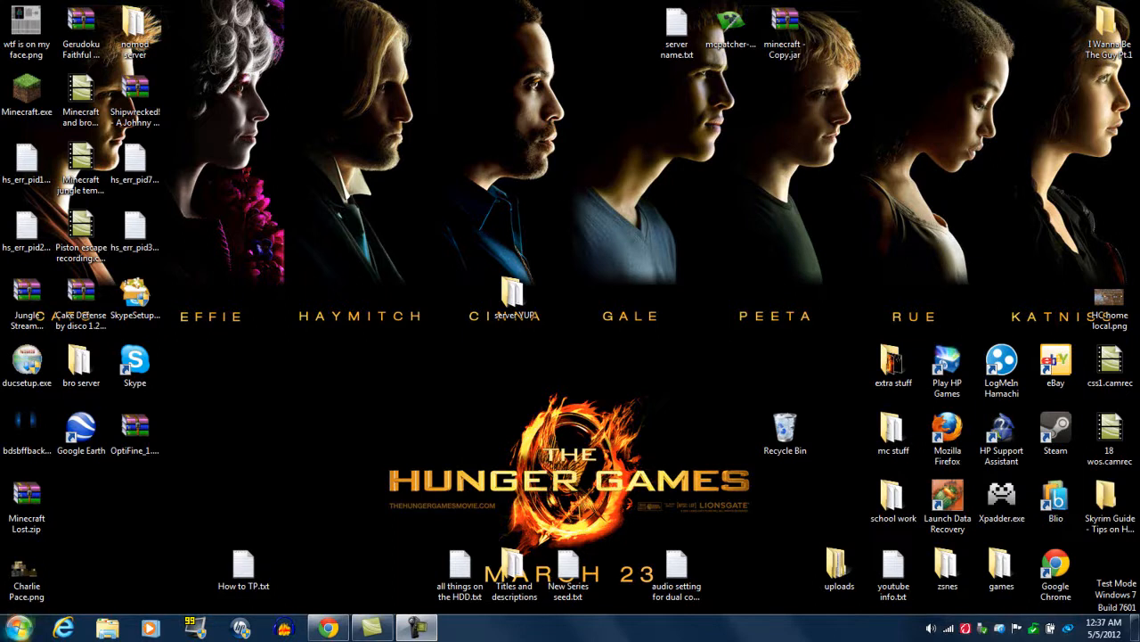
- Search Windows Control Panel for 'java' to find the Java settings item
left_click(14, 627)
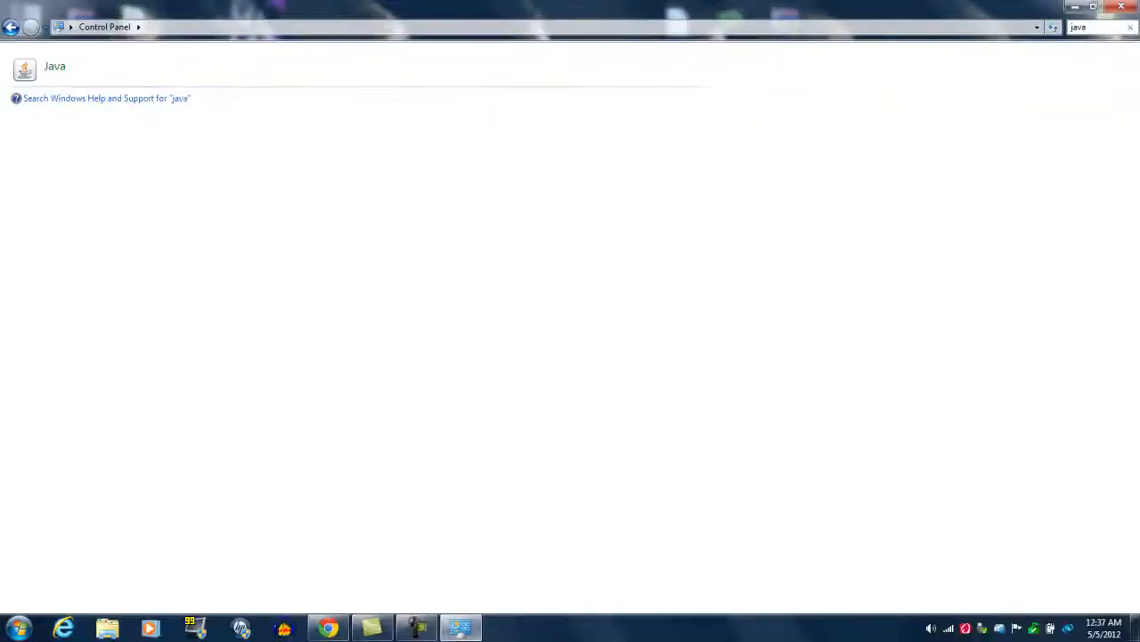
- Open the Java 1.6 runtime settings and clear its Runtime Parameters value
double_click(24, 70)
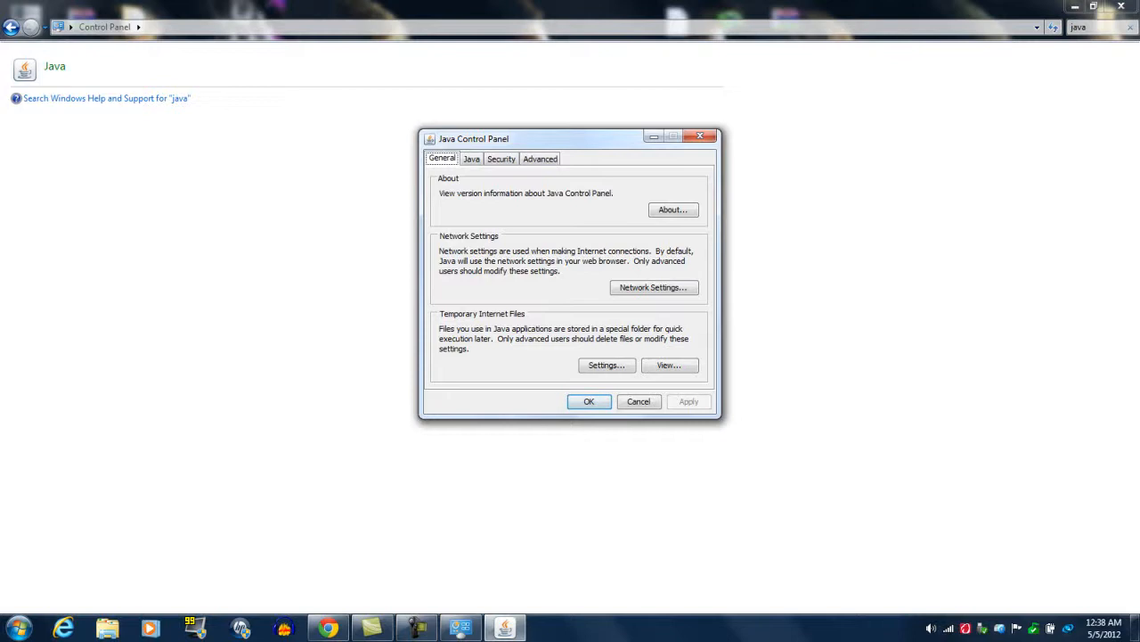
left_click(470, 158)
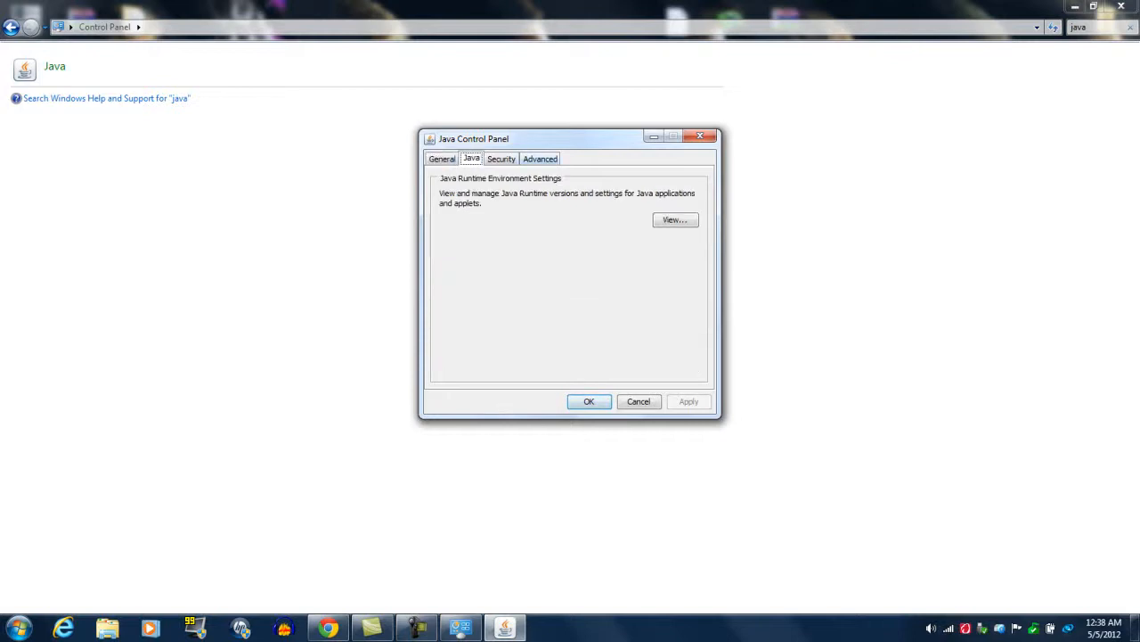
left_click(674, 221)
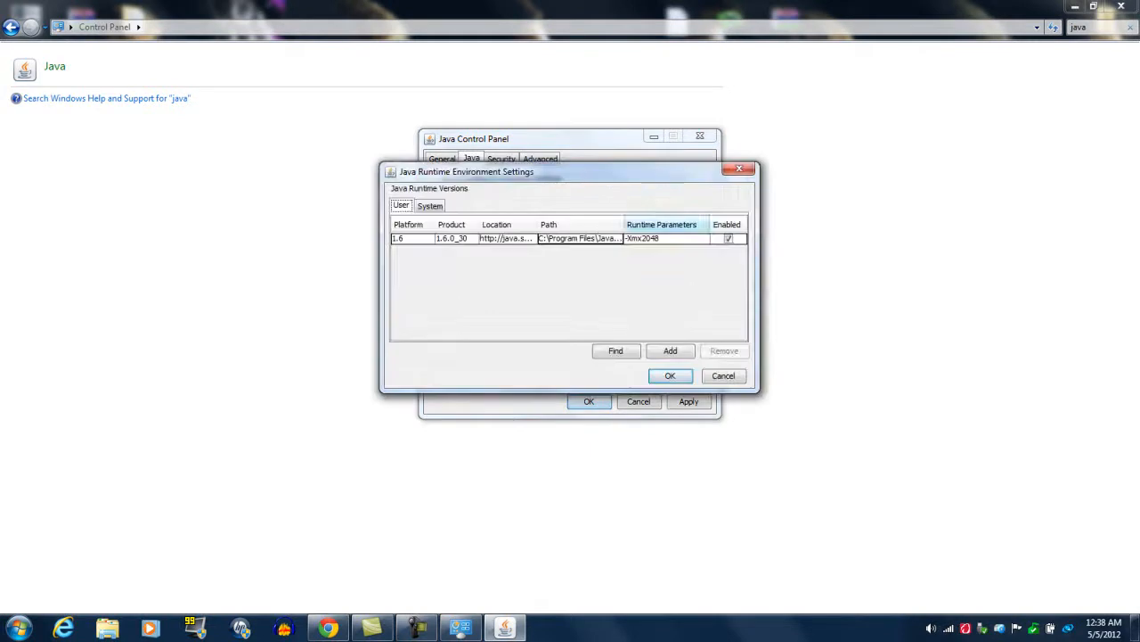
left_click(496, 238)
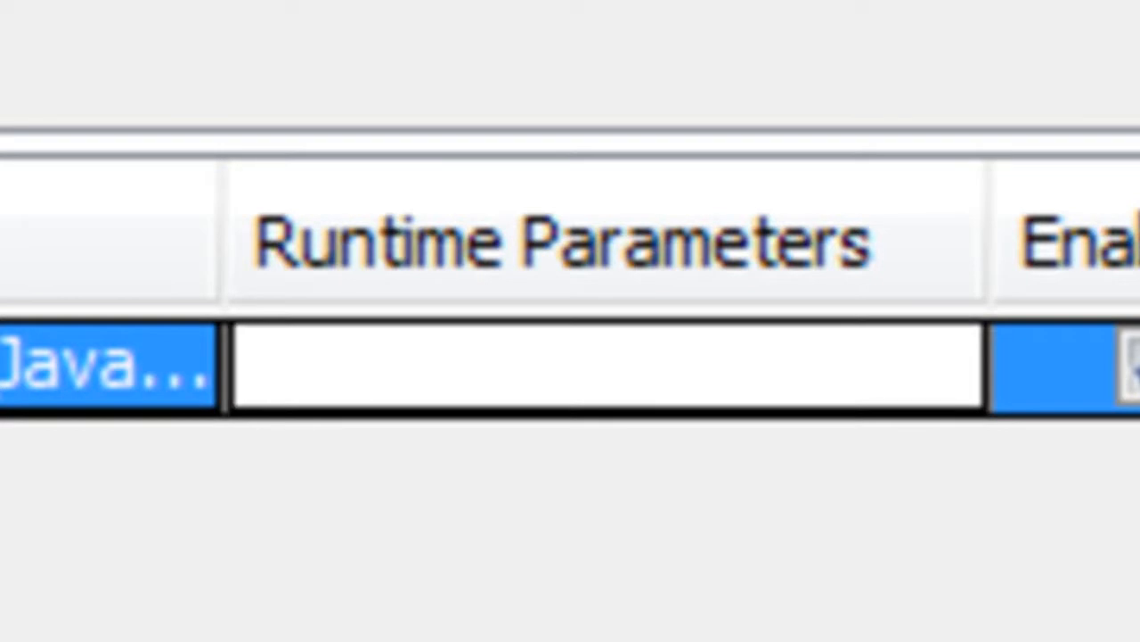
- Enter the -Xmx203 maximum-memory runtime parameter and close both Java dialogs
left_click(259, 365)
type("-")
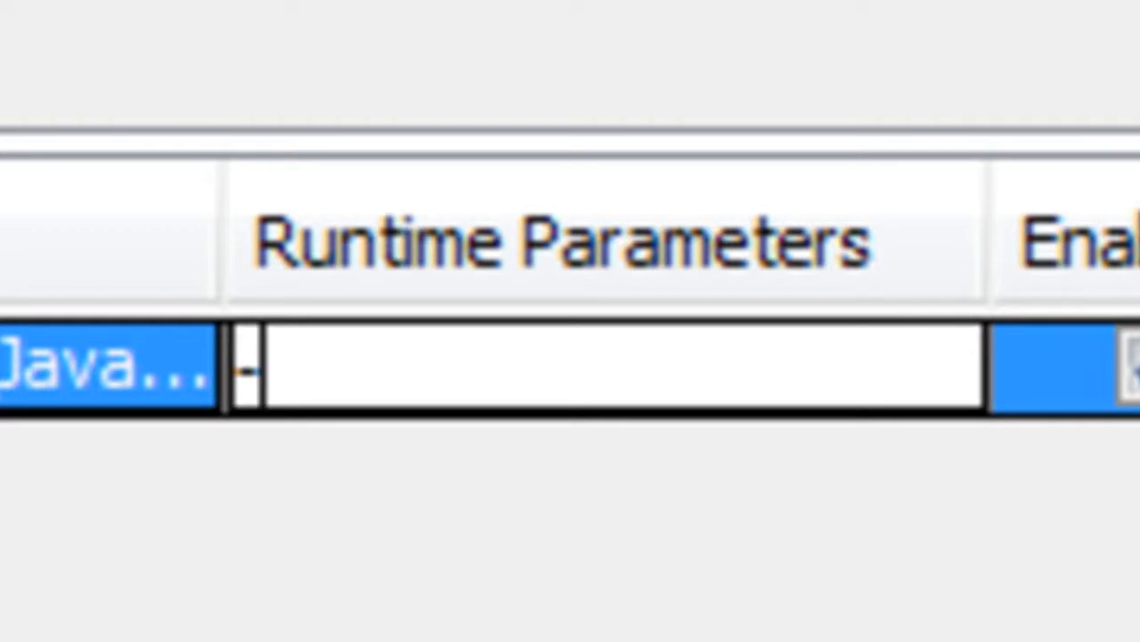
type("Xmx")
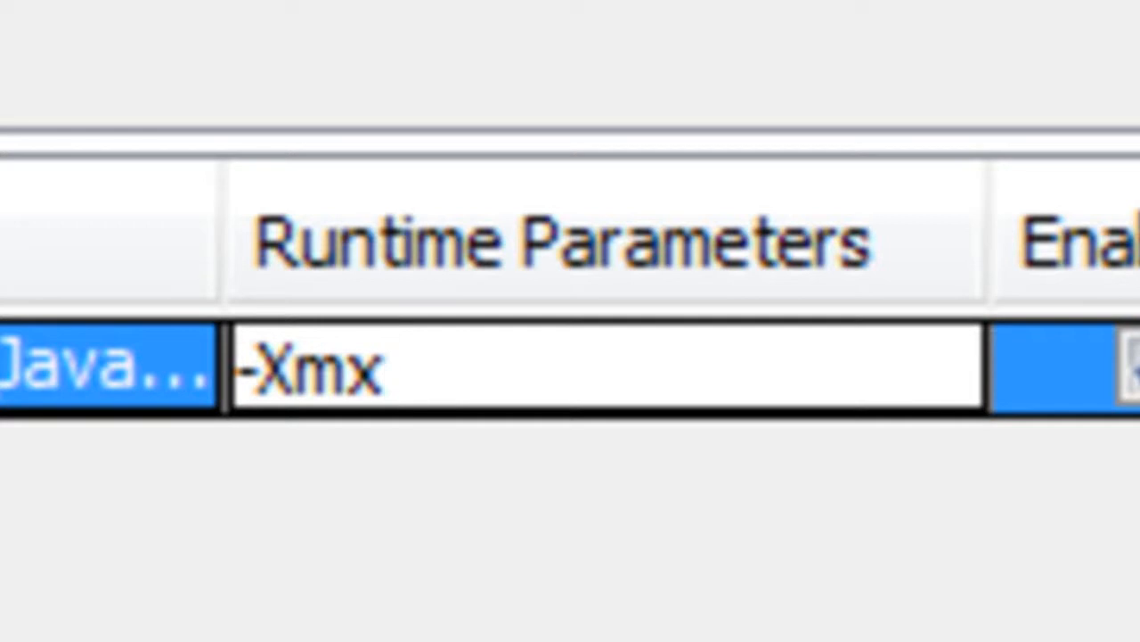
type("203")
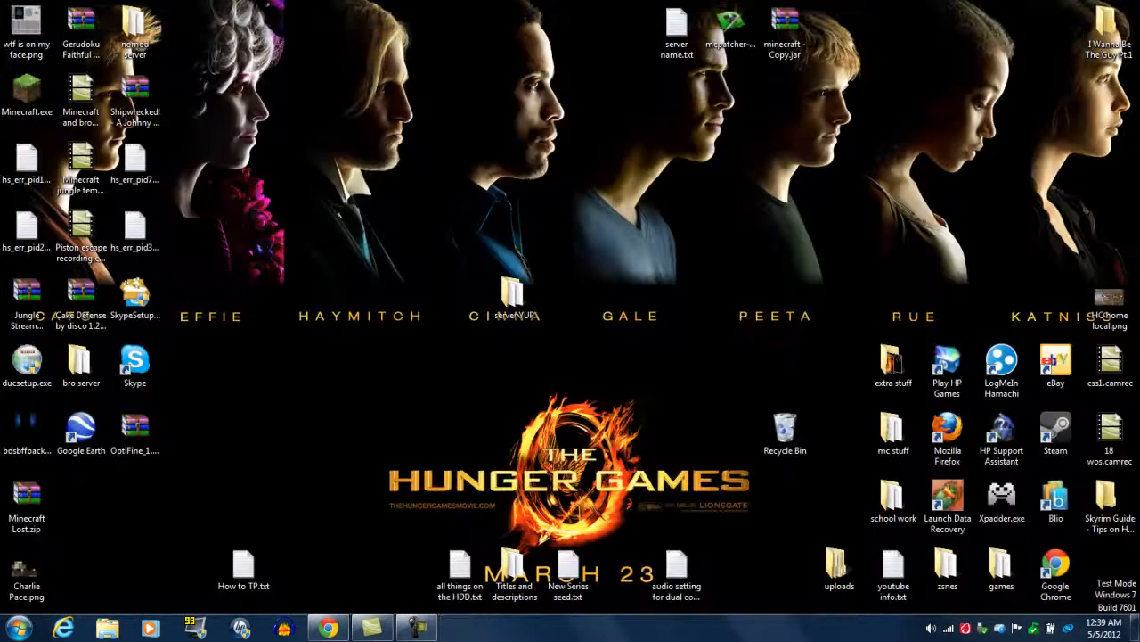
- Launch Minecraft, log in with the saved account, and create a new singleplayer survival world
left_click(27, 94)
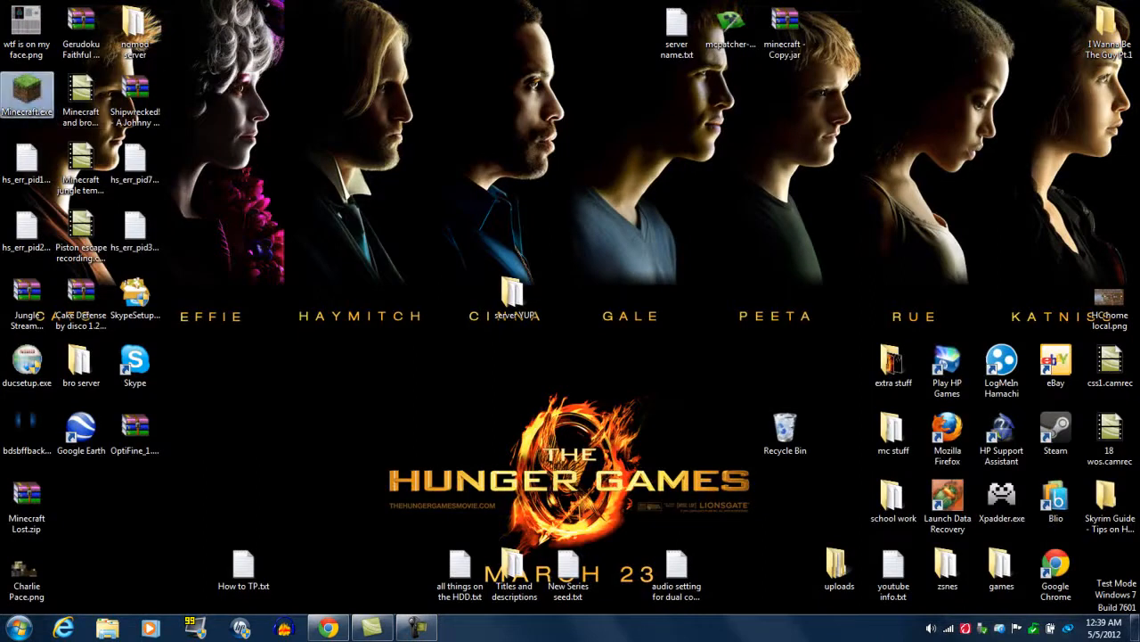
double_click(27, 93)
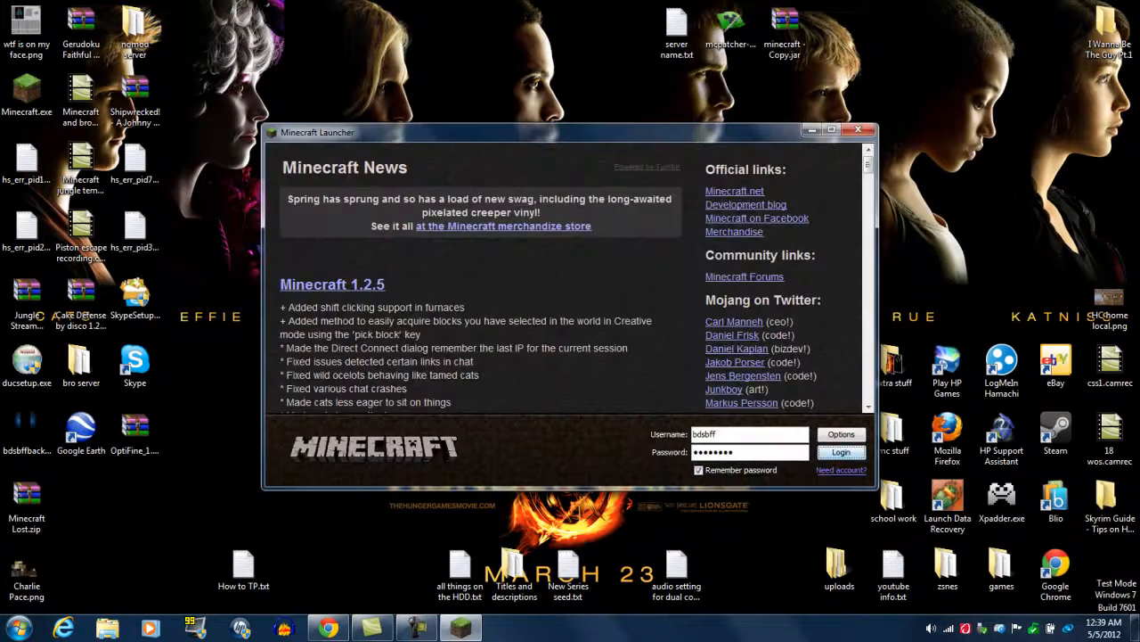
left_click(840, 452)
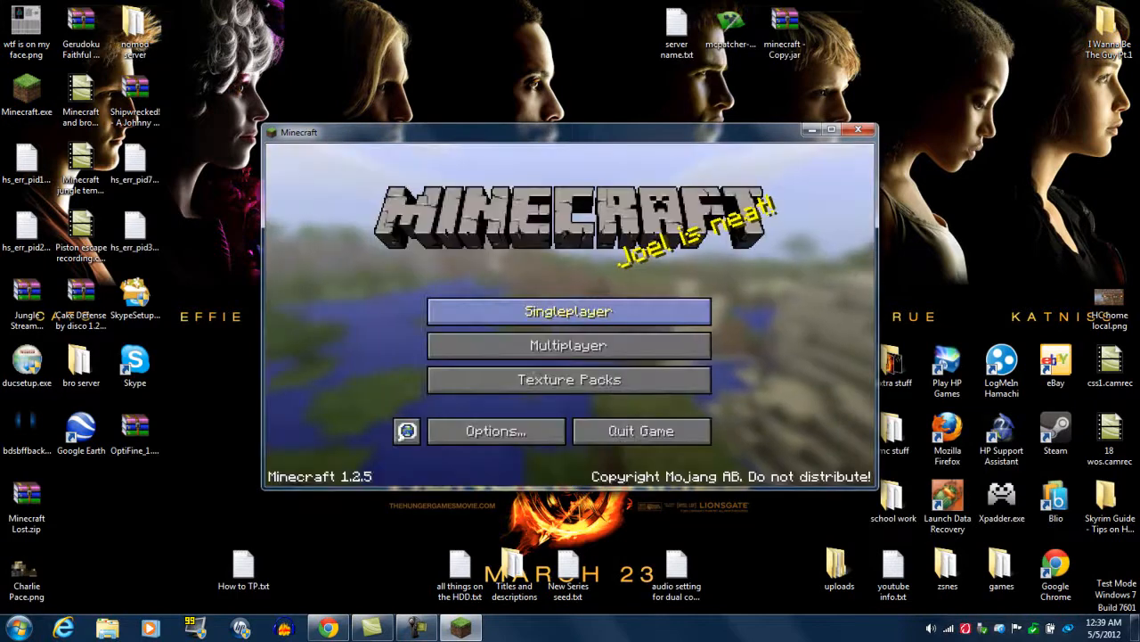
left_click(568, 311)
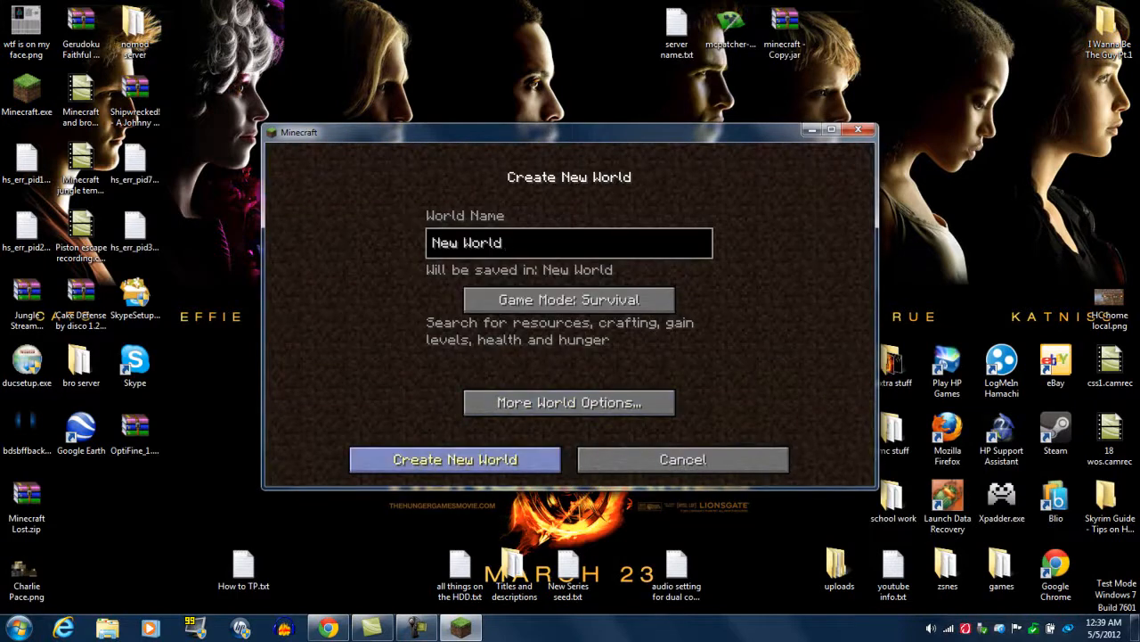
left_click(454, 459)
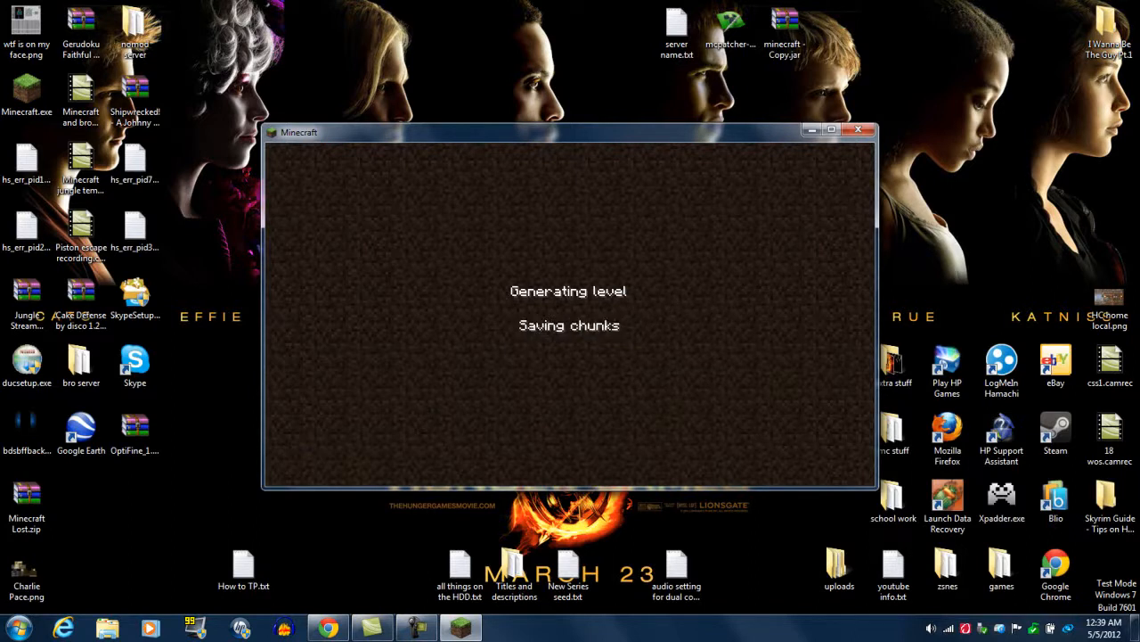
left_click(830, 129)
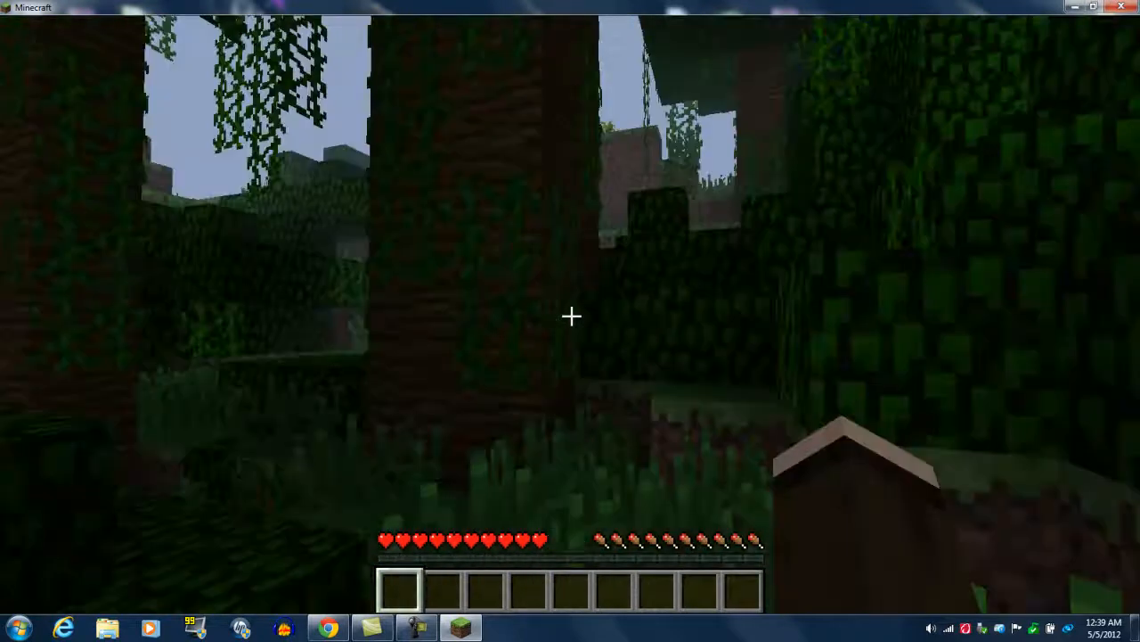
- Set Smooth Lighting to OFF in Video Settings, then save, quit and close Minecraft
key("Escape")
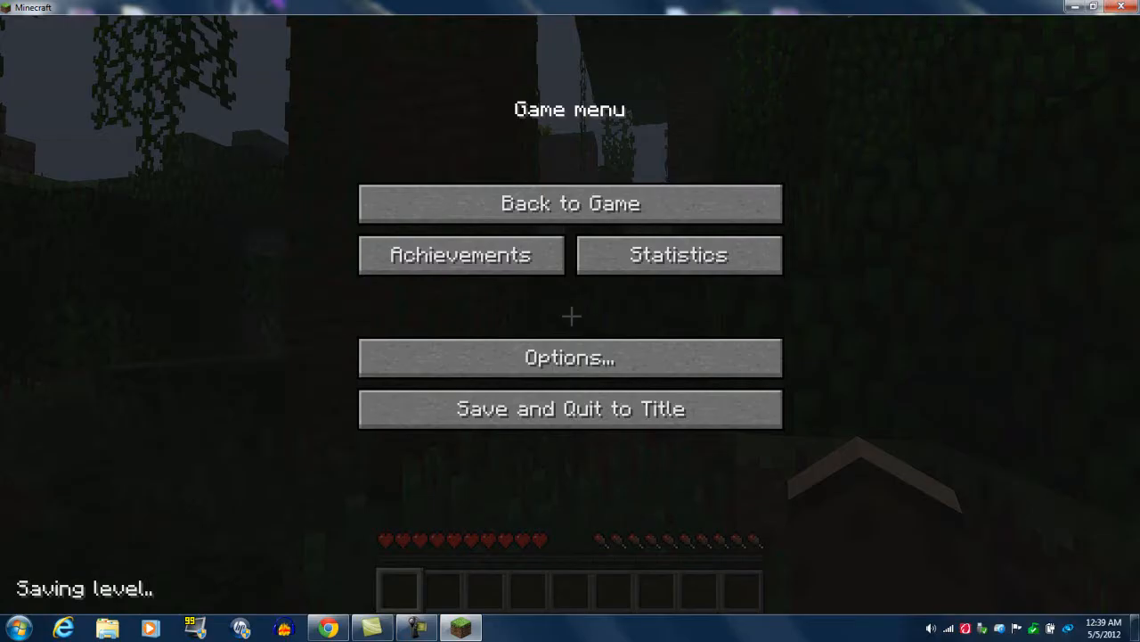
left_click(570, 357)
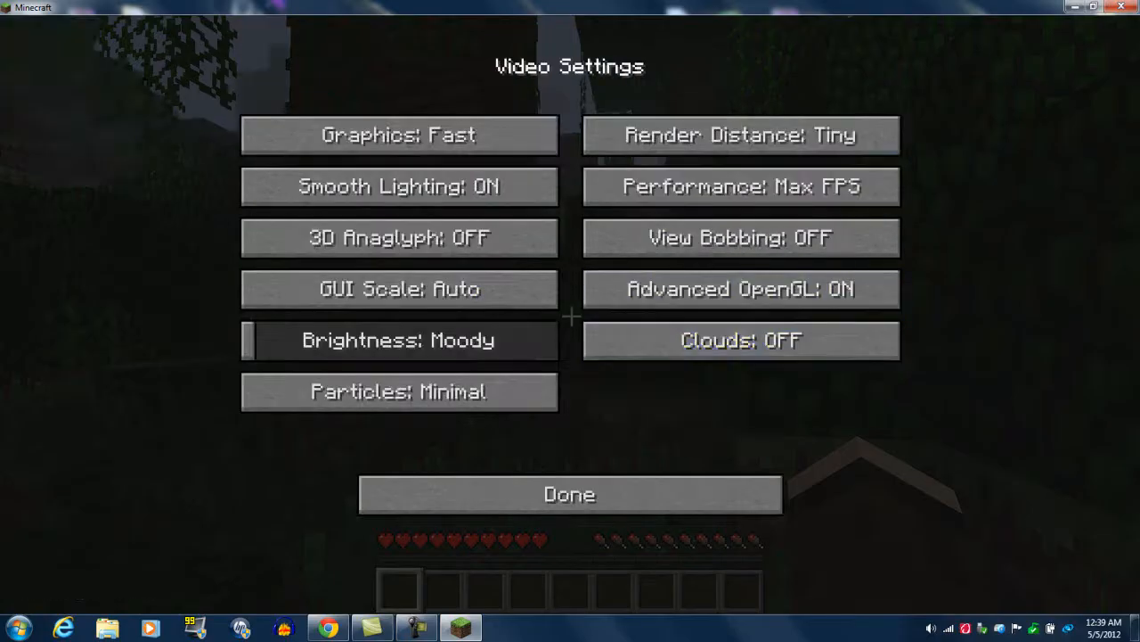
mouse_move(740, 237)
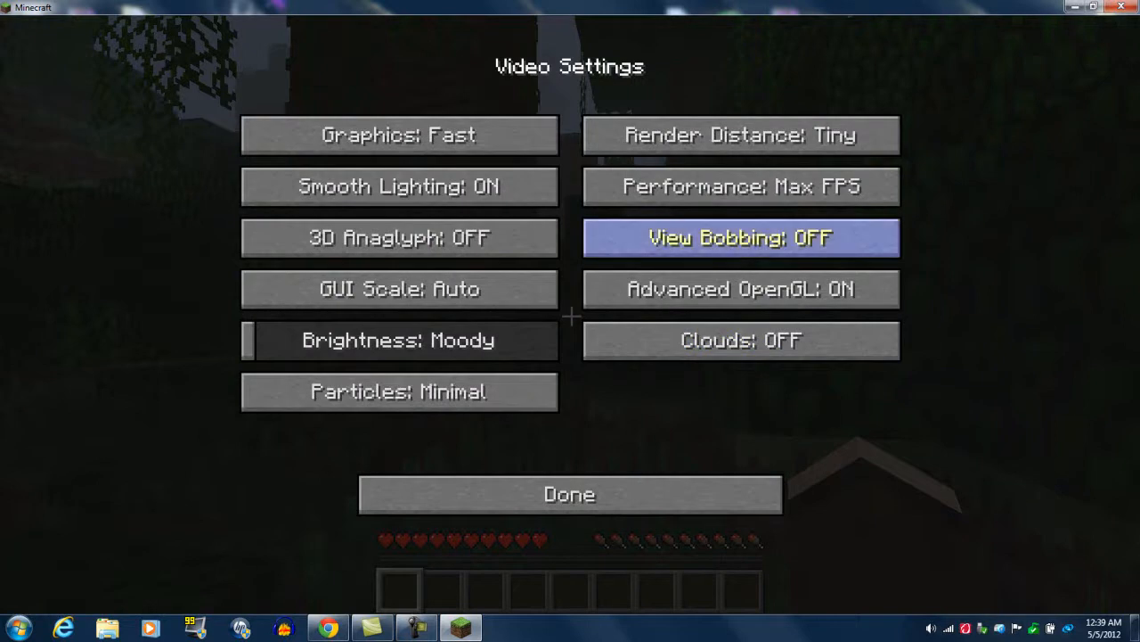
left_click(399, 185)
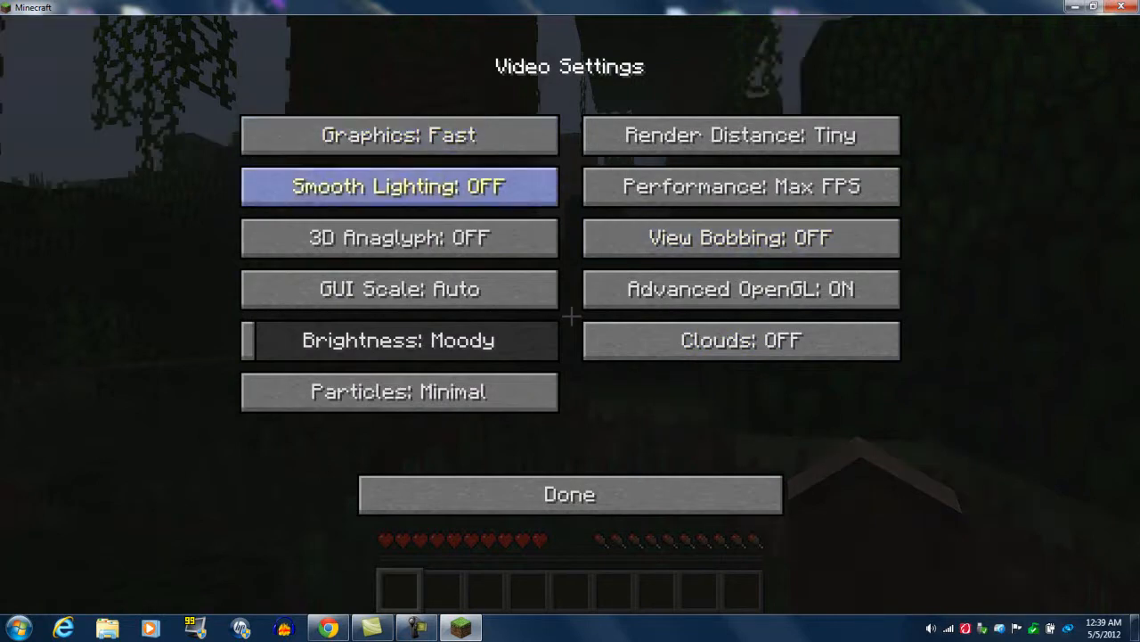
left_click(569, 494)
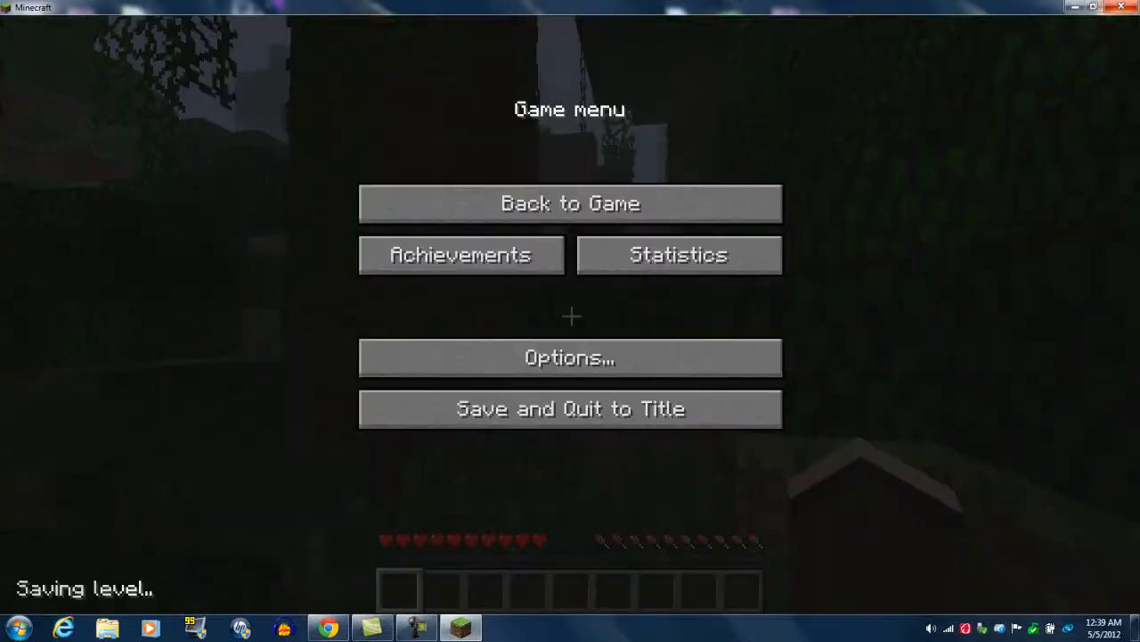
left_click(16, 628)
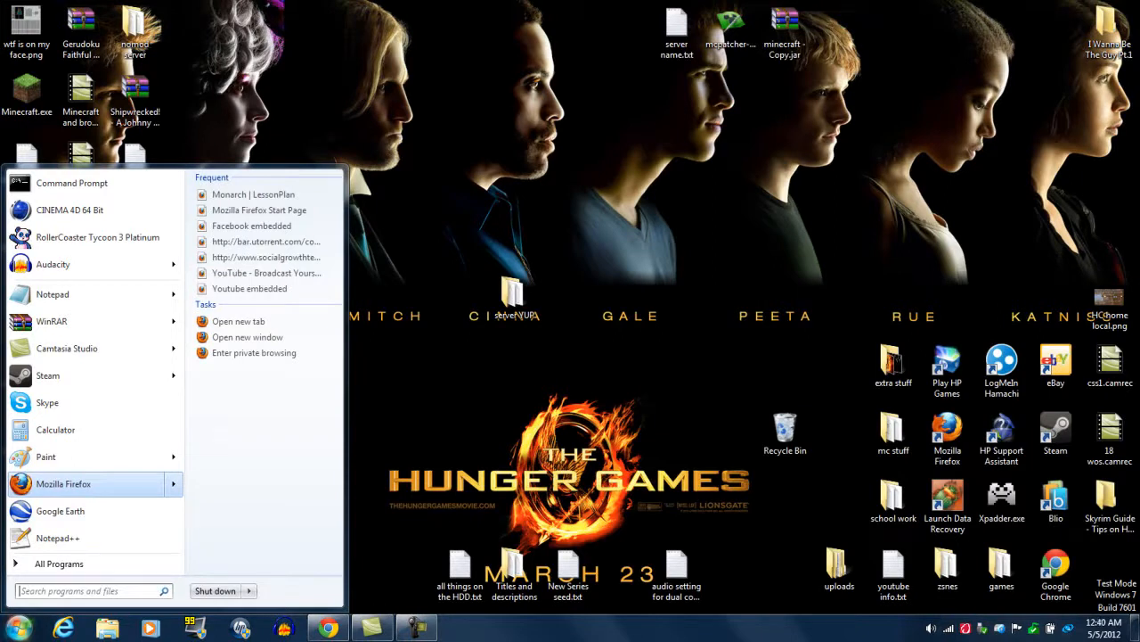
- Open %appdata% via Run, navigate into .minecraft\bin, and view the OptiFine forum thread
type("run")
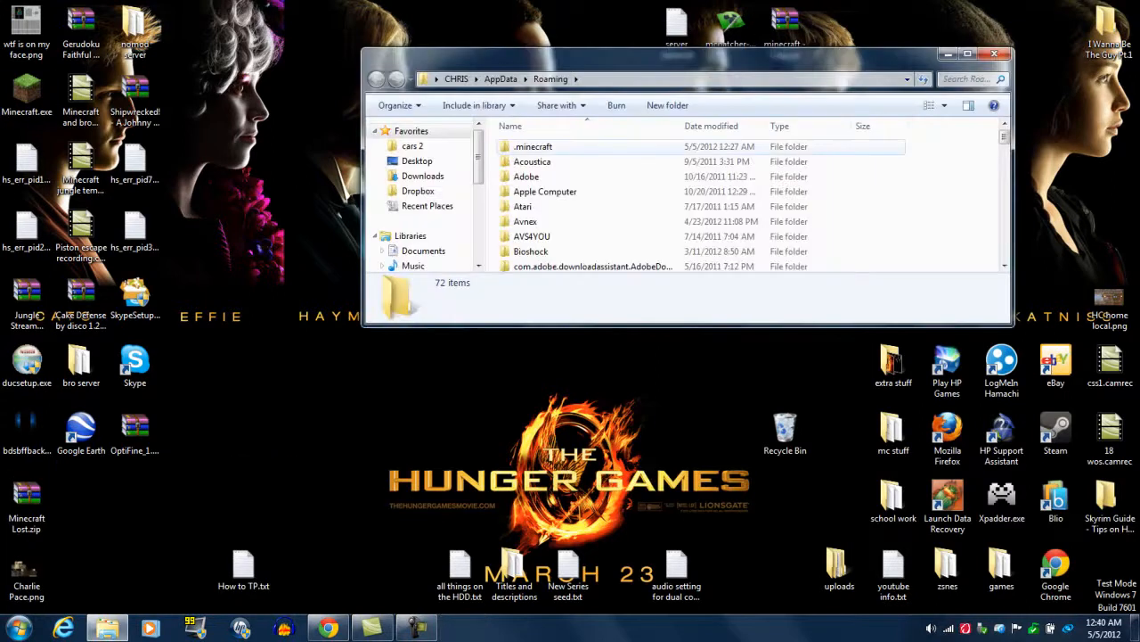
double_click(532, 146)
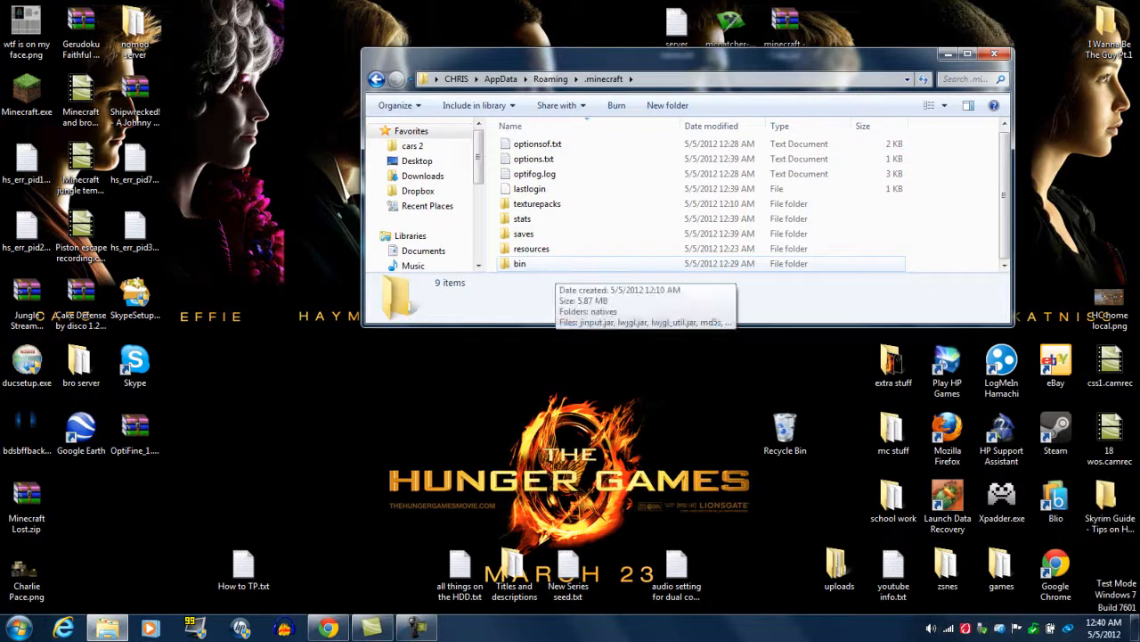
double_click(519, 263)
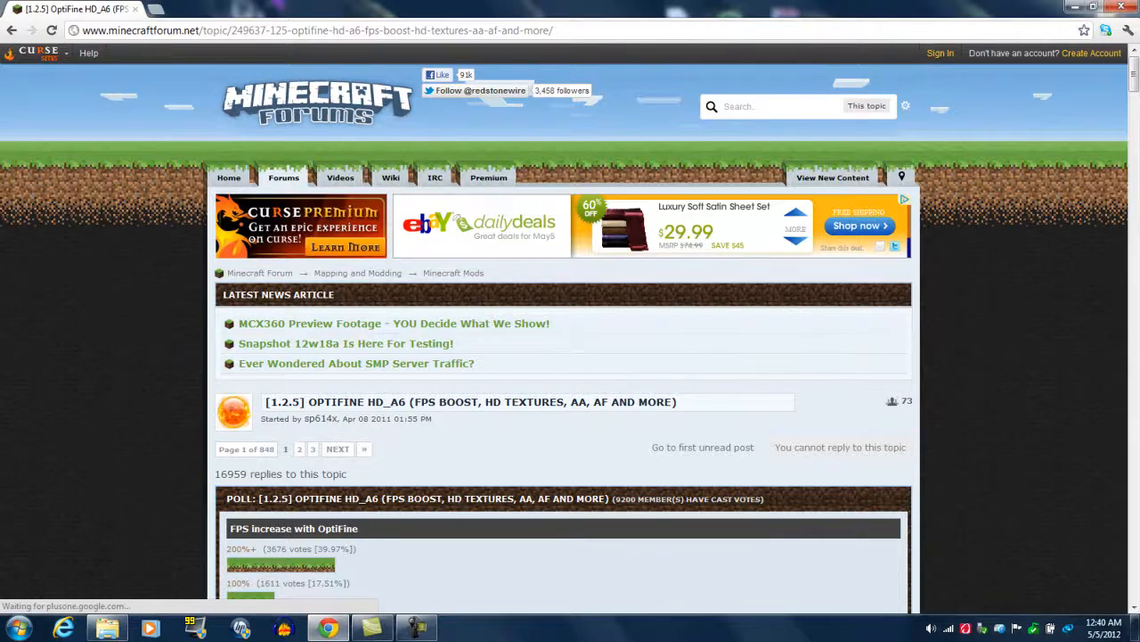
- Scroll the OptiFine HD_A6 thread past the download editions to its Installation section
scroll("down", 3)
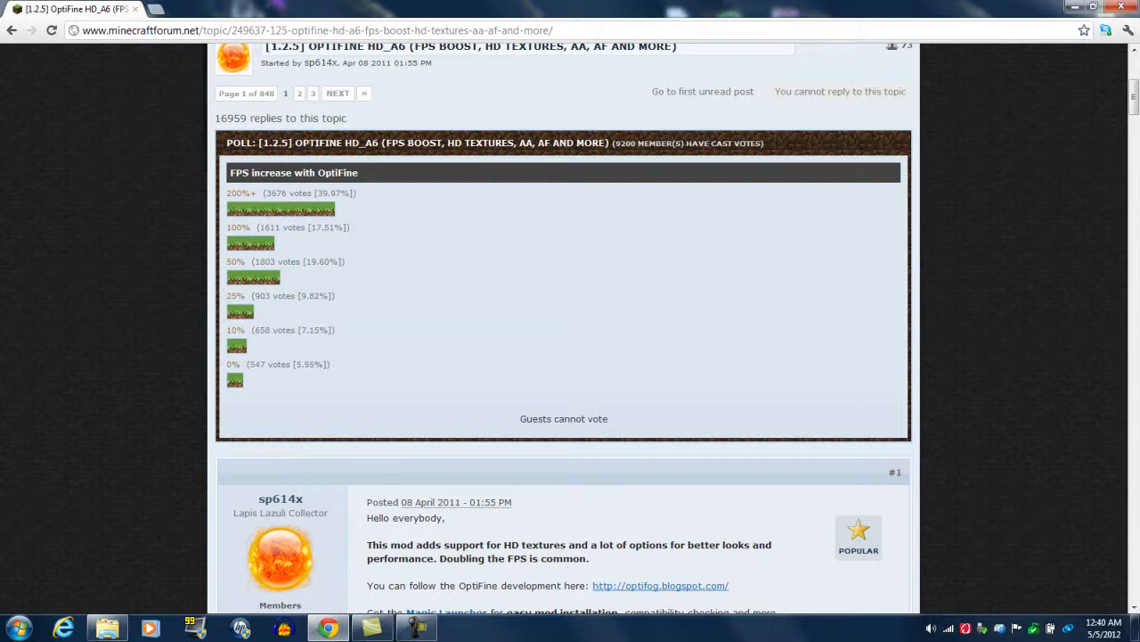
scroll("down", 3)
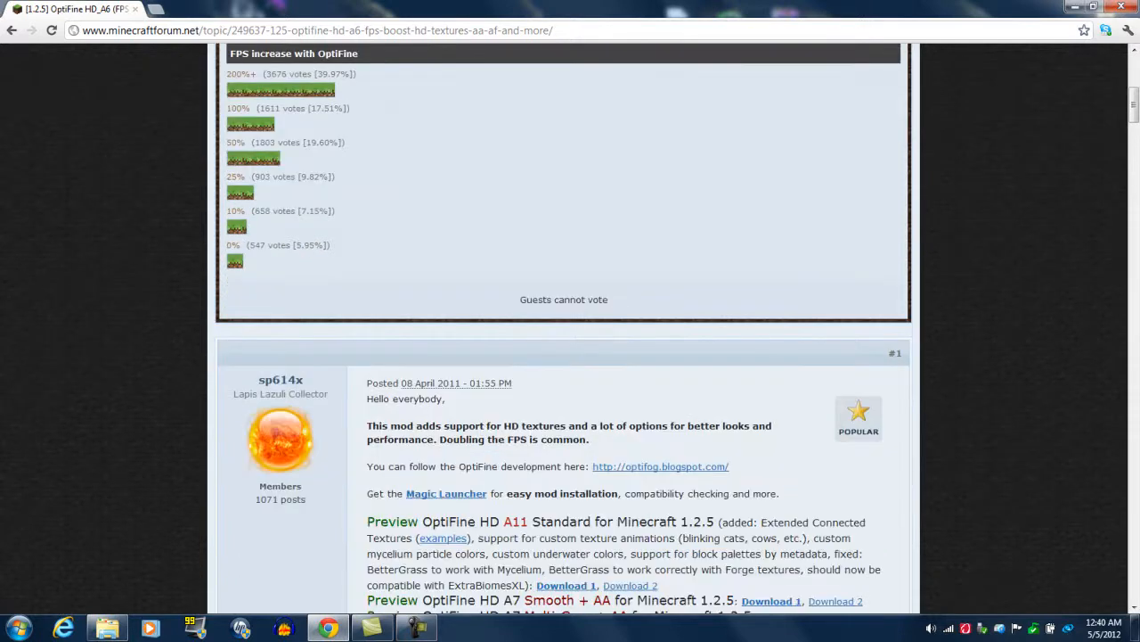
scroll("down", 3)
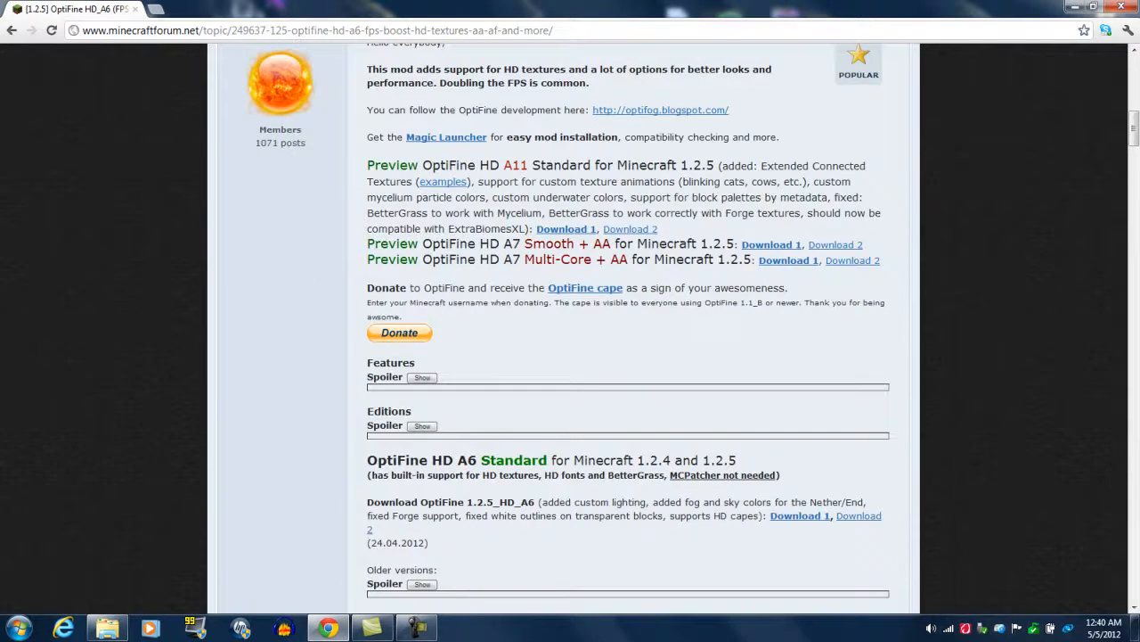
scroll("down", 3)
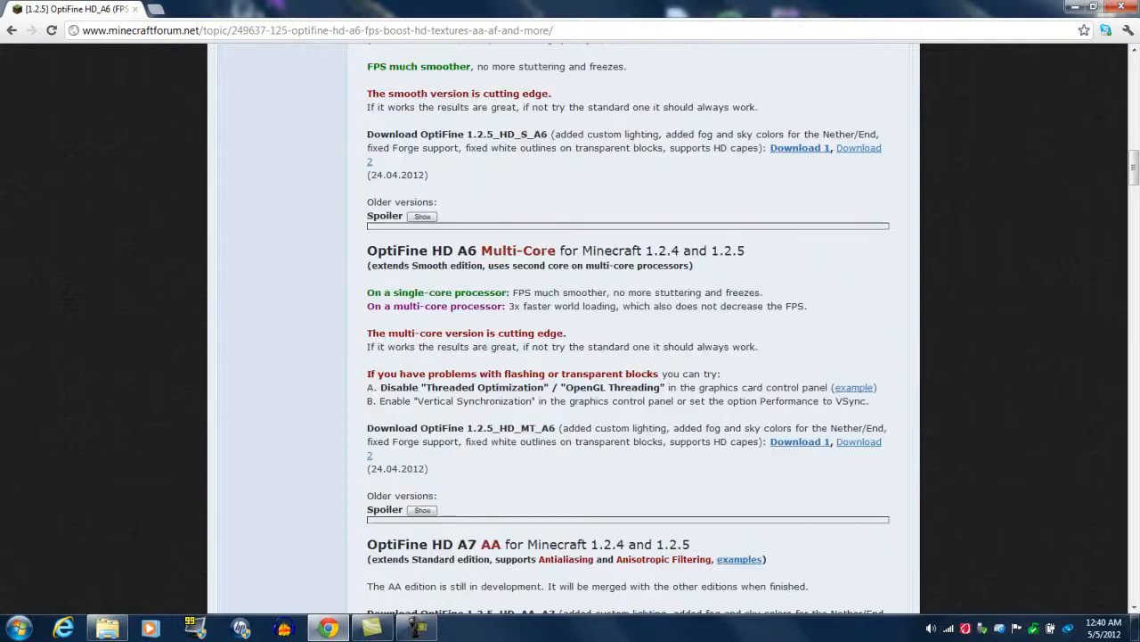
scroll("down", 3)
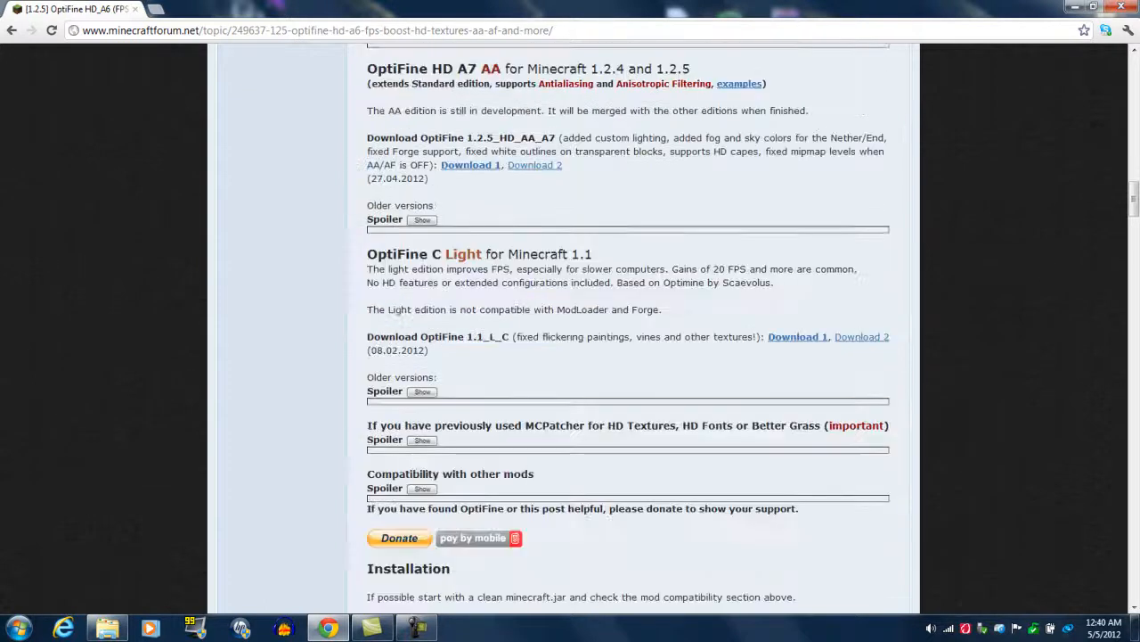
scroll("up", 3)
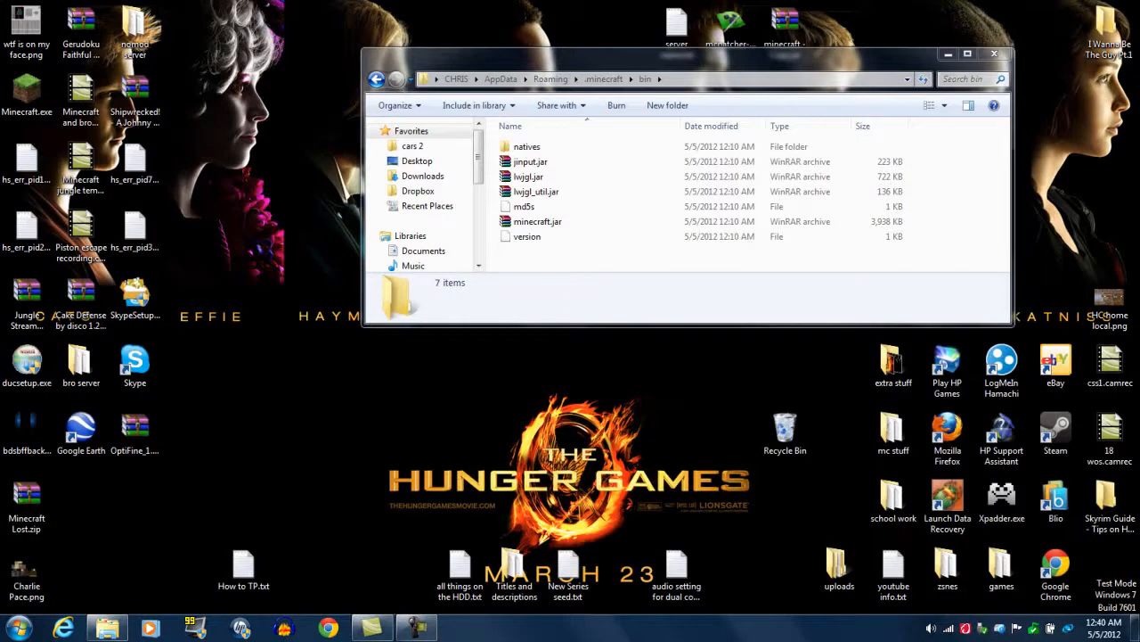
- Duplicate minecraft.jar as 'minecraft - Copy.jar' in the bin folder
left_click(537, 221)
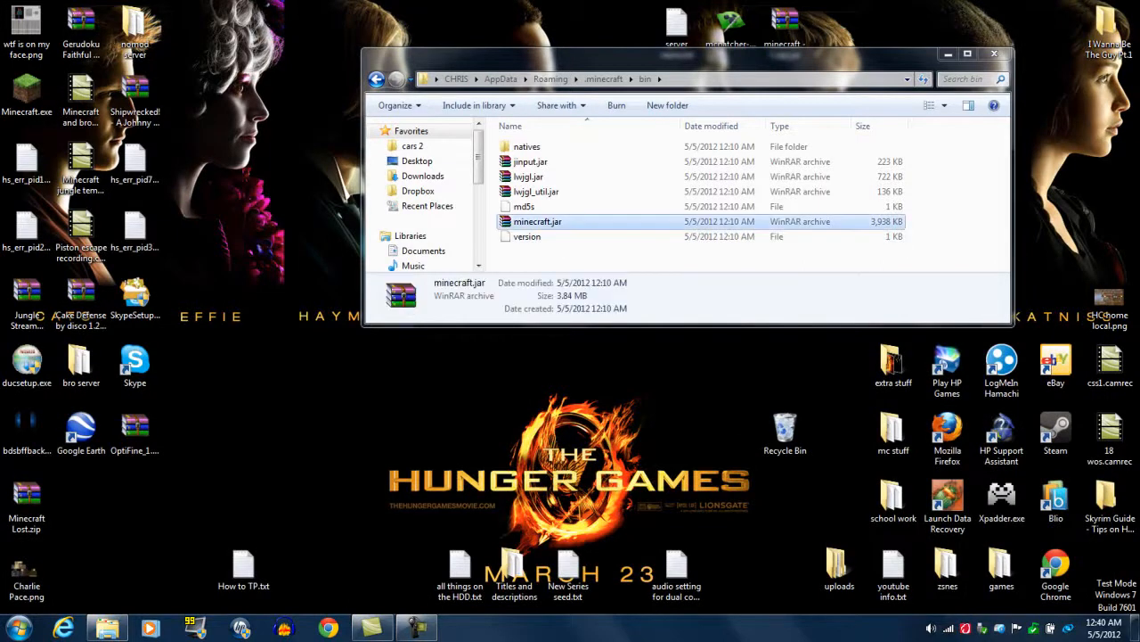
left_click(538, 221)
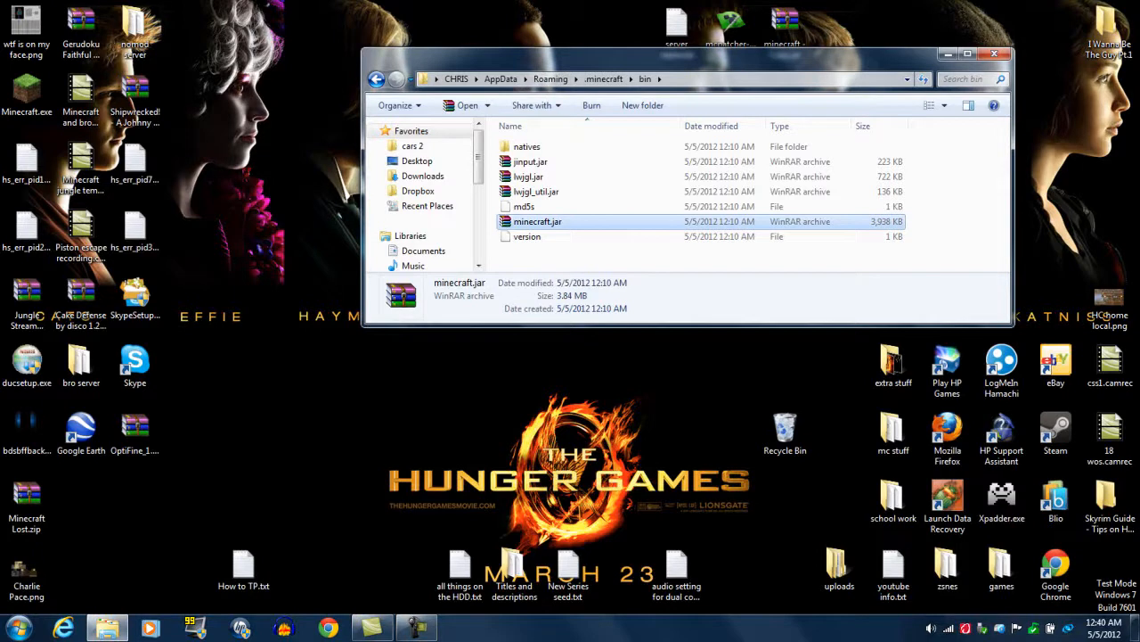
right_click(537, 220)
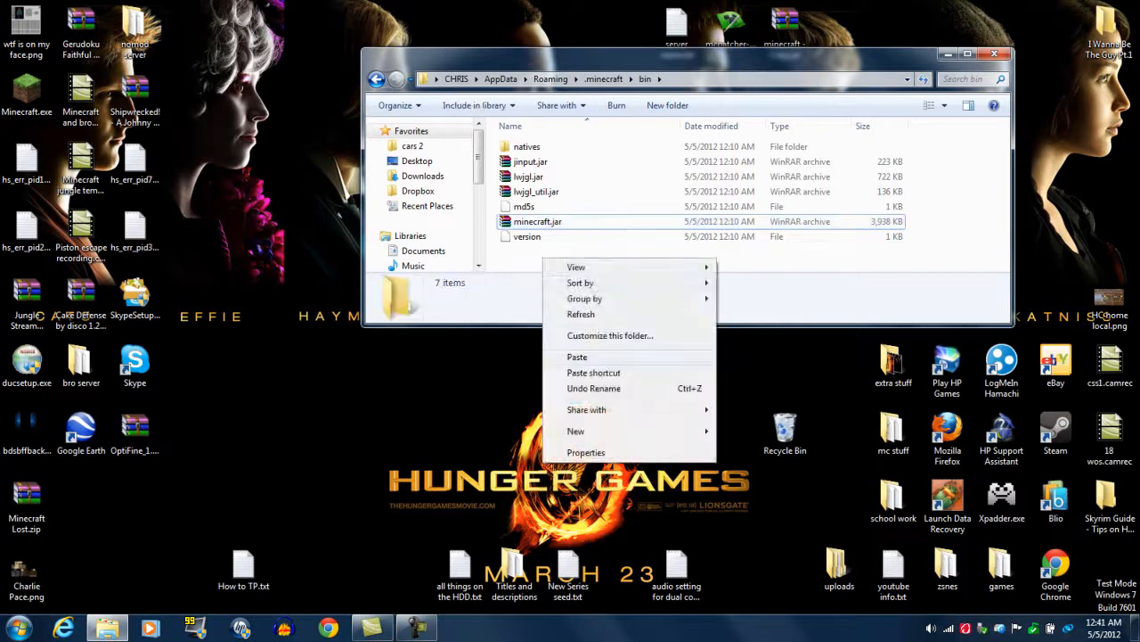
left_click(576, 356)
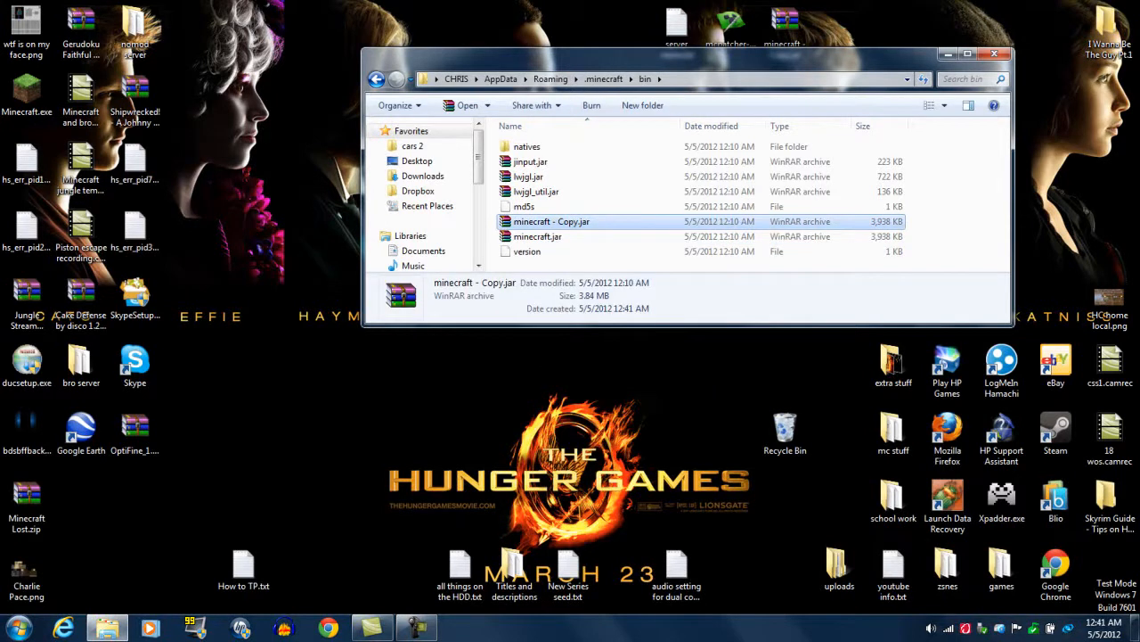
left_click(538, 236)
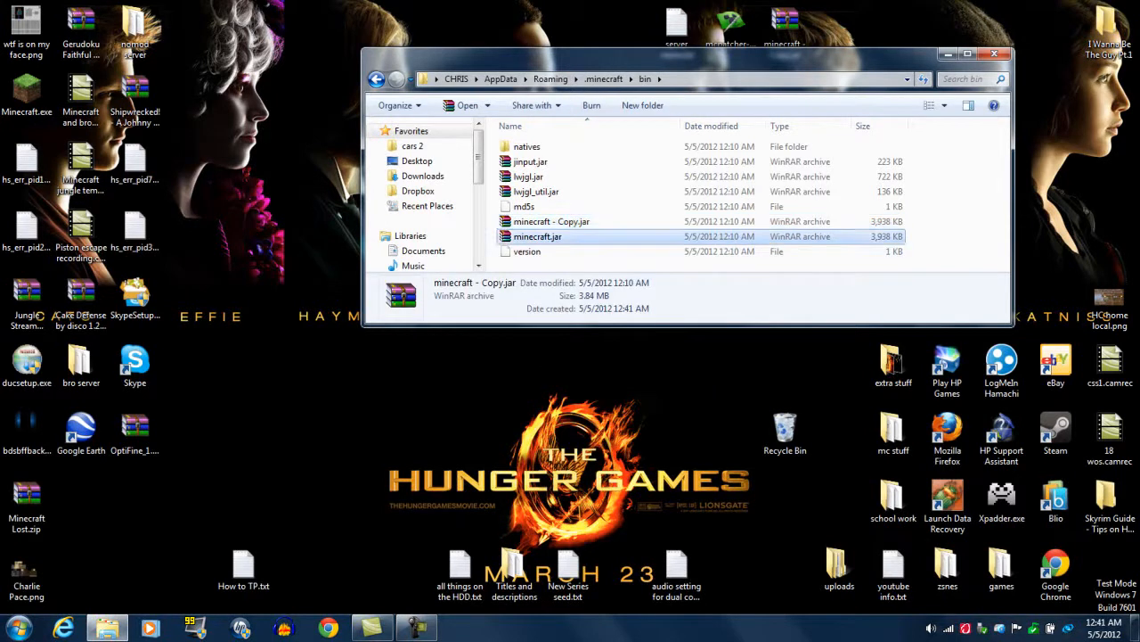
- Open minecraft.jar in WinRAR beside the OptiFine_1.2.5_HD_S_A2 zip, dismissing the license reminder
right_click(537, 236)
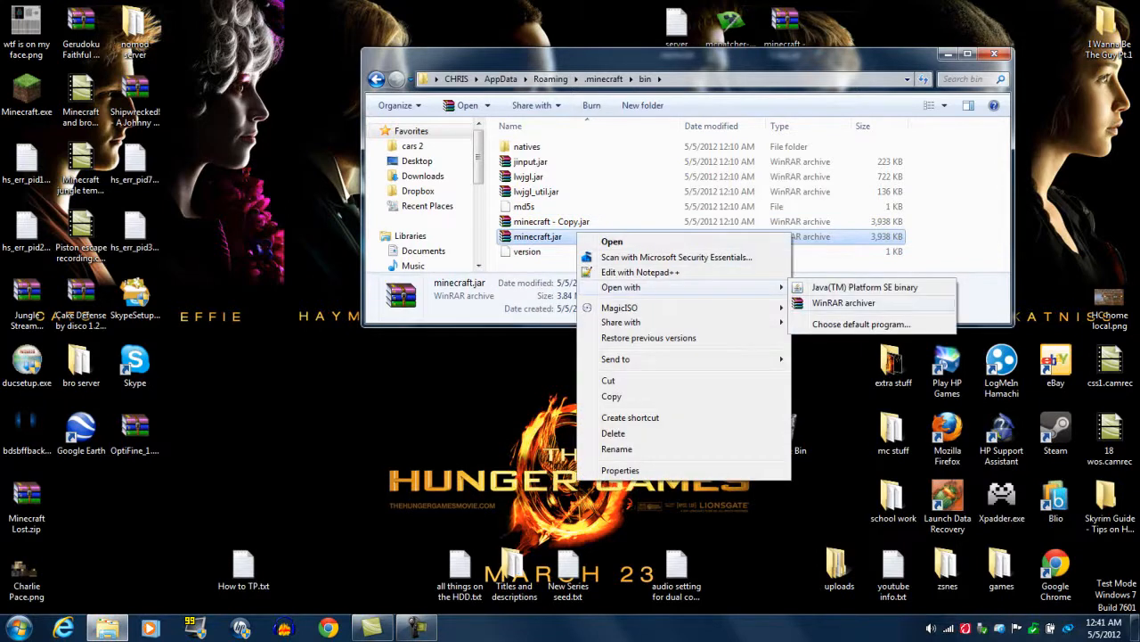
left_click(843, 302)
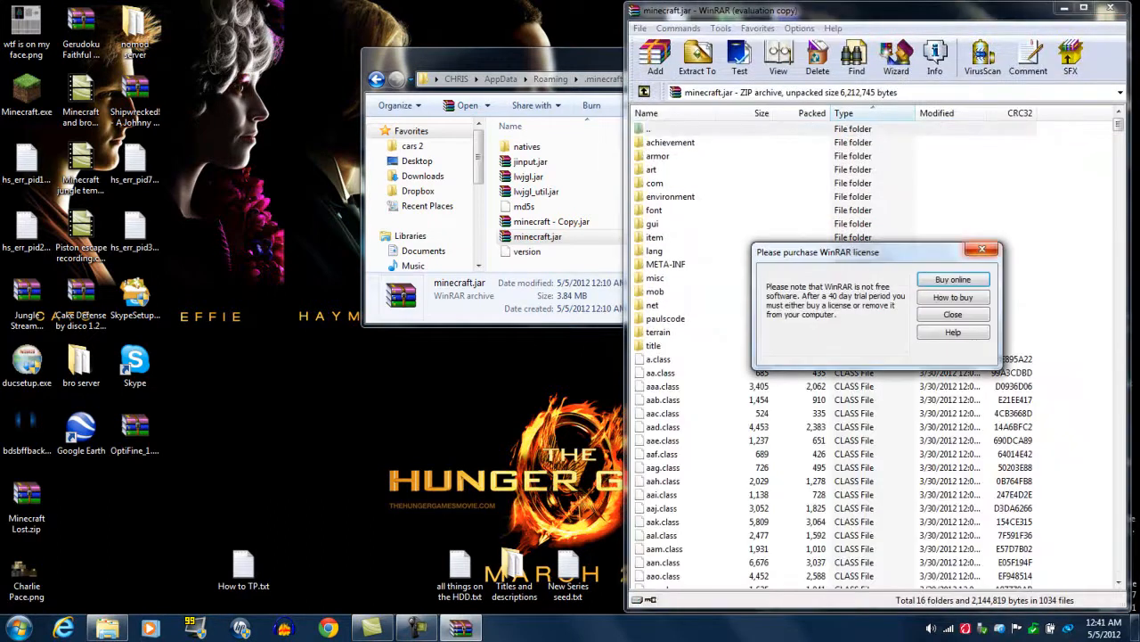
left_click(952, 314)
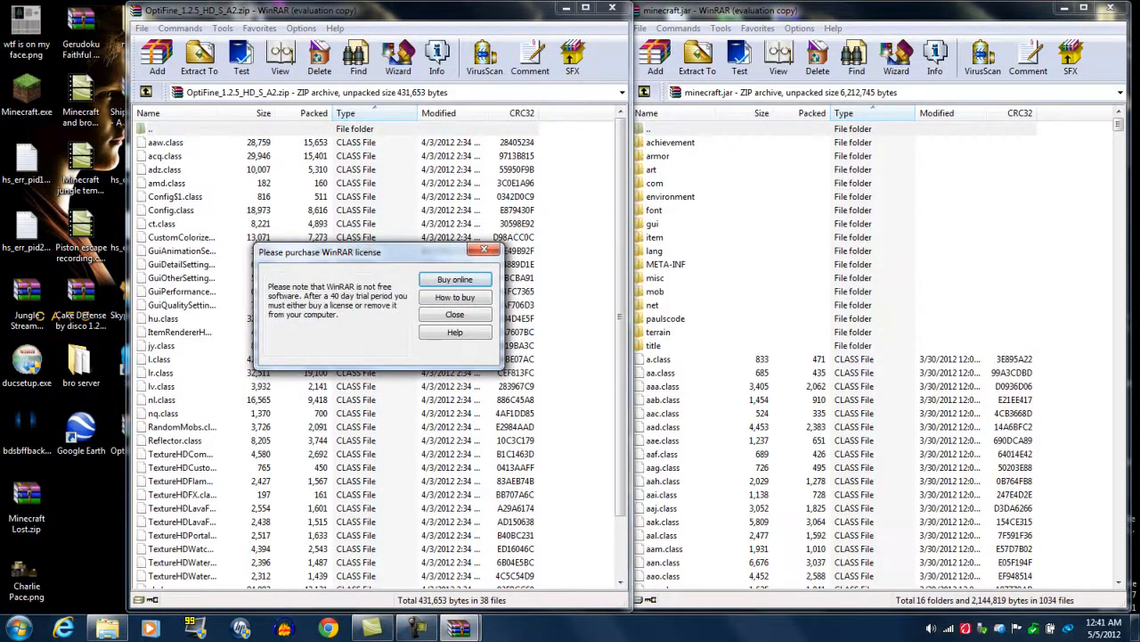
- Delete META-INF from minecraft.jar, move all OptiFine files into it, and close WinRAR
left_click(454, 313)
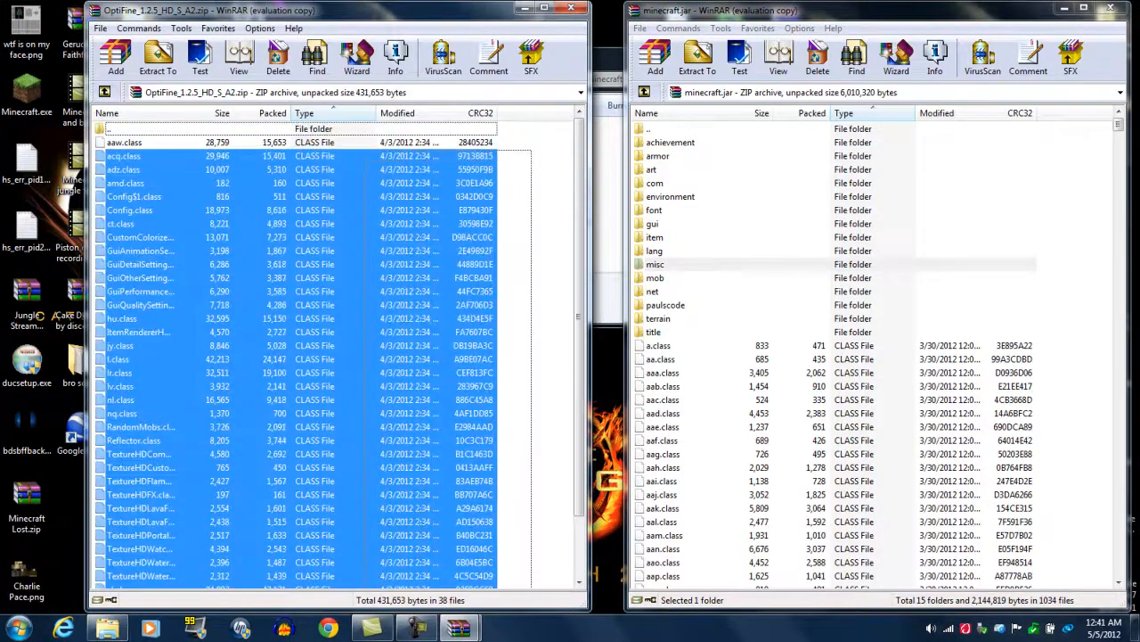
key("ctrl+a")
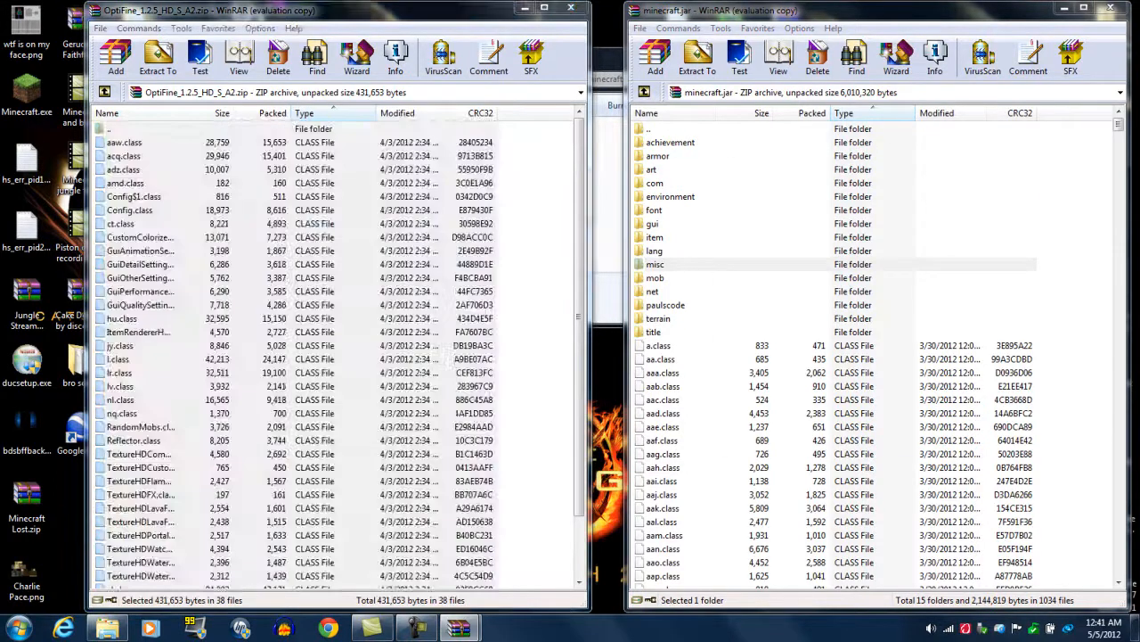
left_click(655, 264)
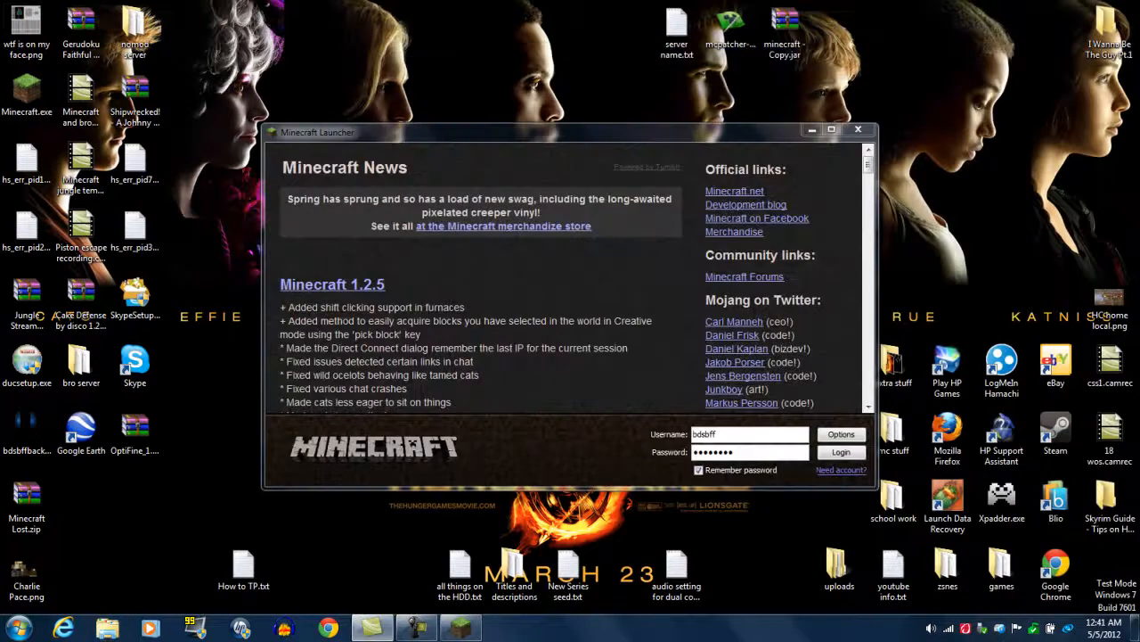
- Log in through the launcher and play the New World singleplayer save
left_click(840, 452)
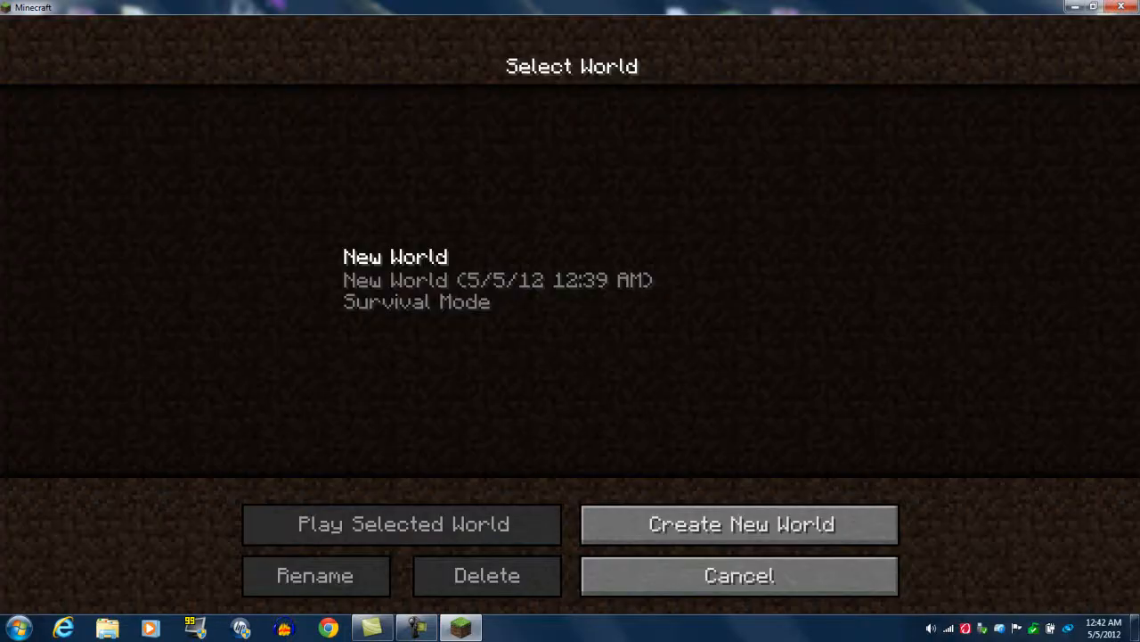
left_click(401, 523)
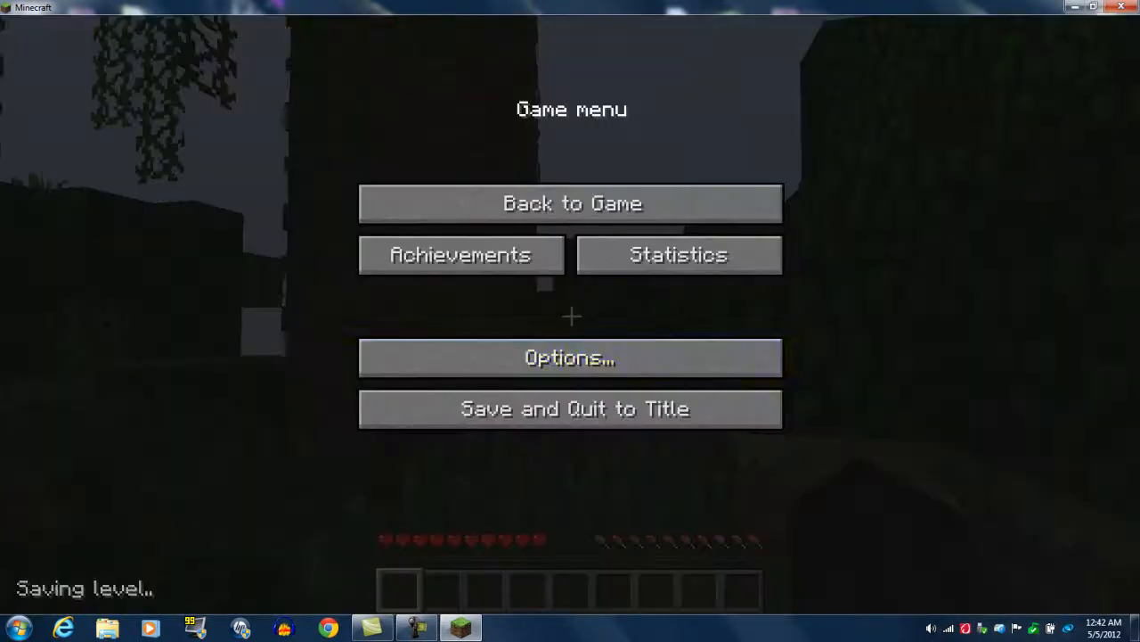
- Set Smooth Lighting to OFF in Video Settings and view the Details page
left_click(569, 358)
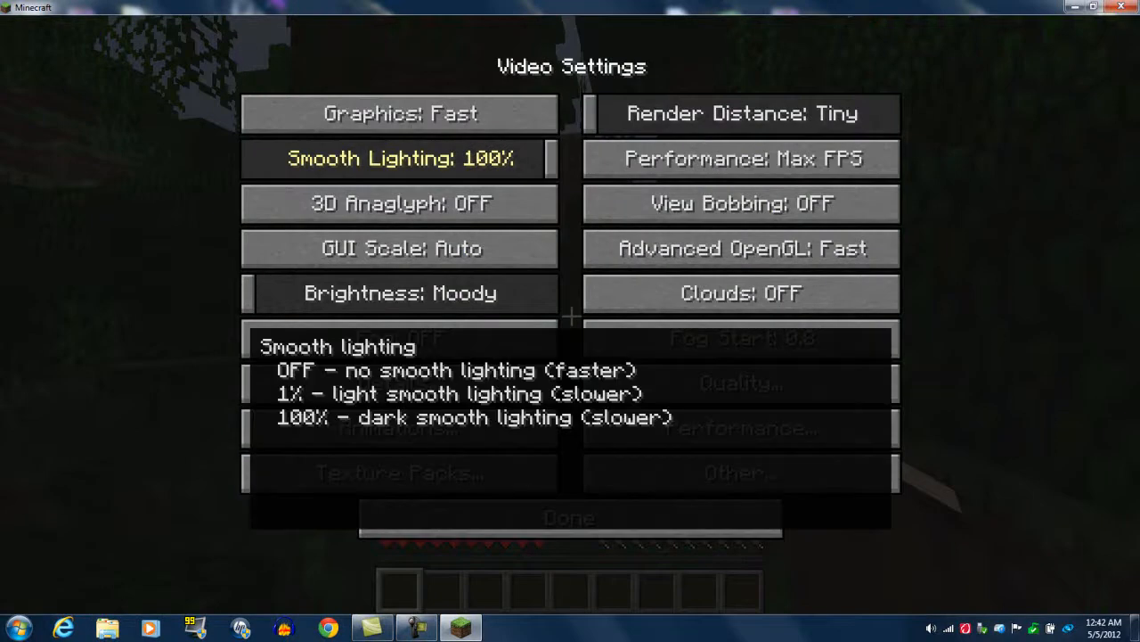
mouse_move(741, 248)
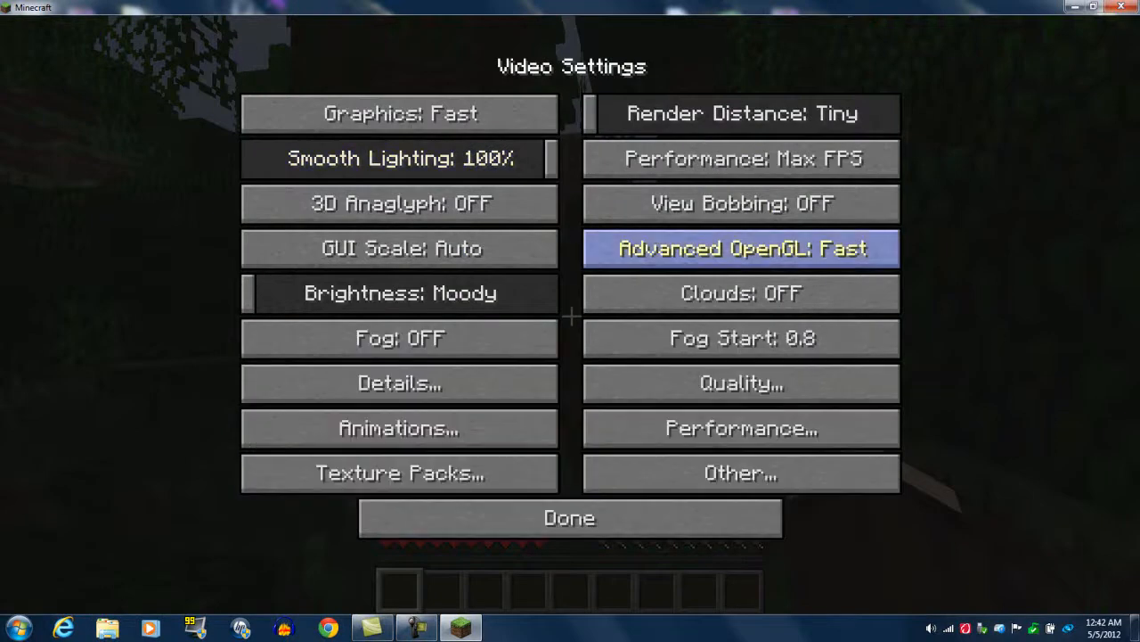
mouse_move(399, 158)
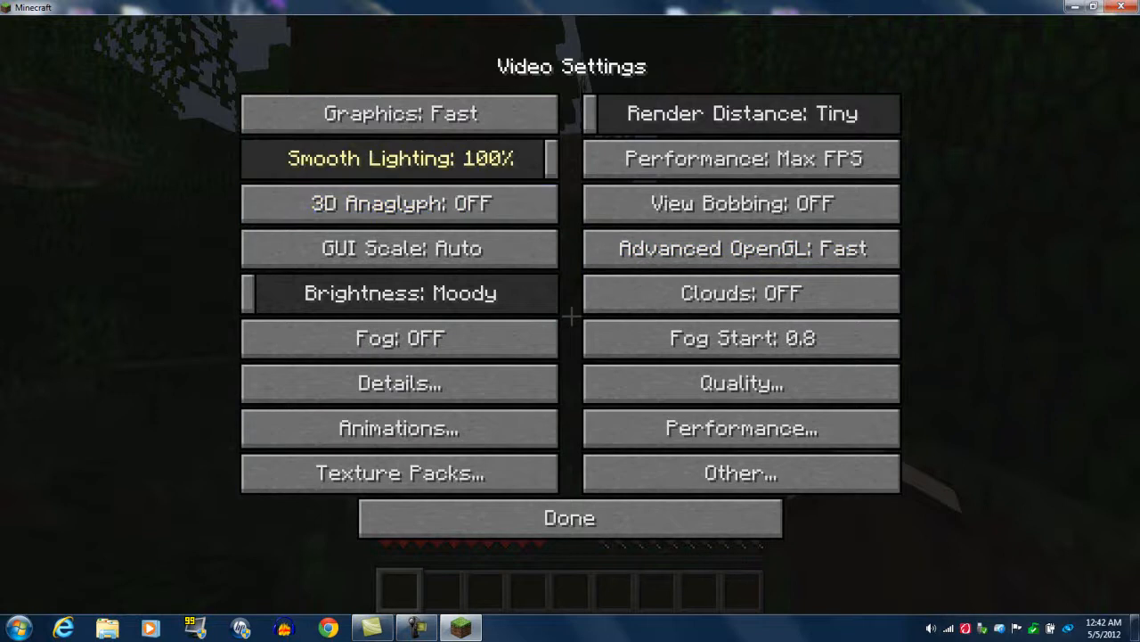
left_click(399, 159)
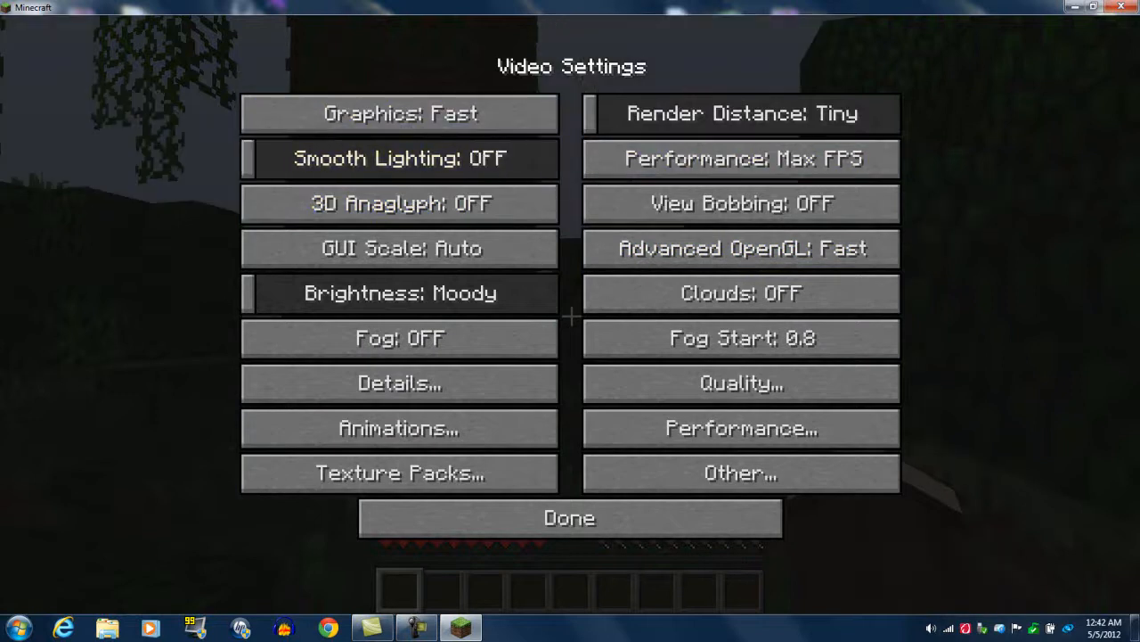
left_click(399, 383)
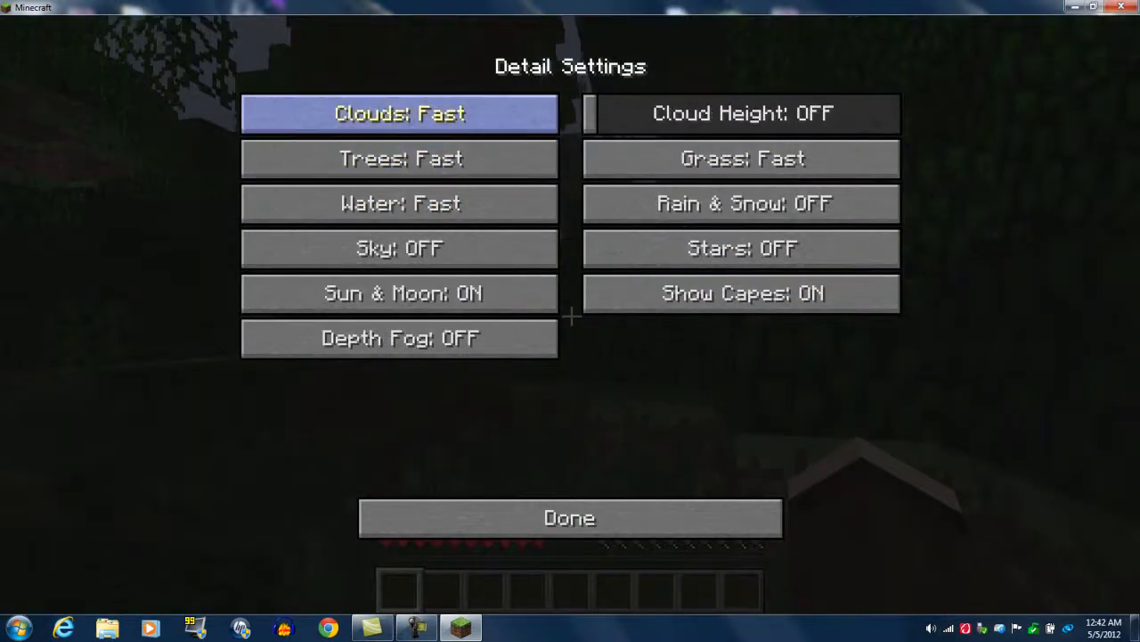
mouse_move(568, 518)
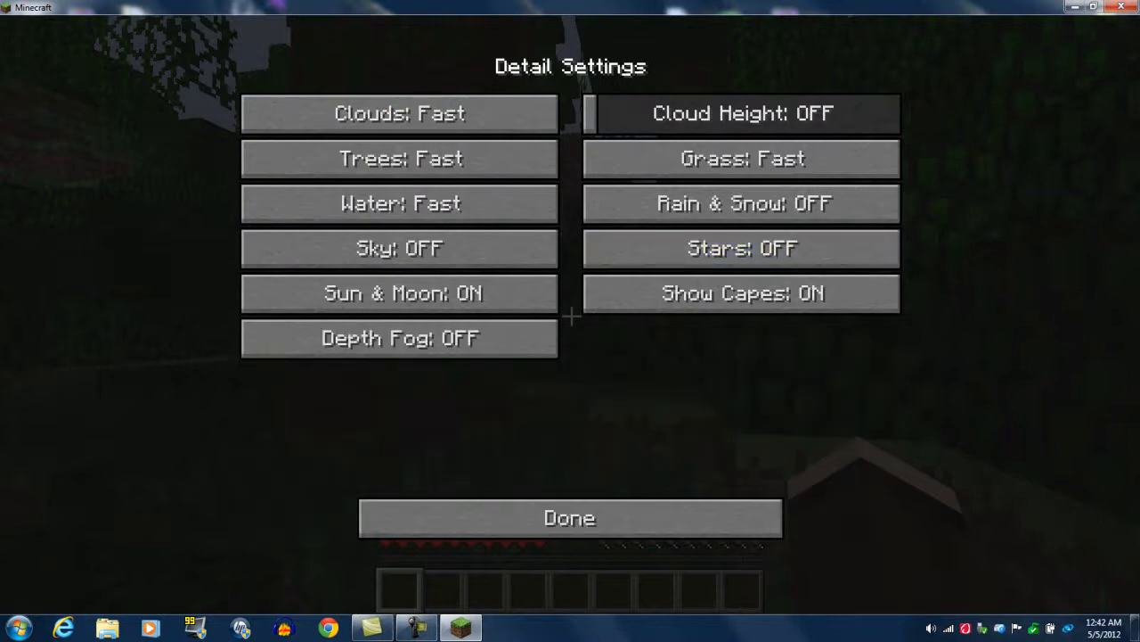
- Review the Quality and Animations settings pages, then close settings and resume the game
left_click(569, 518)
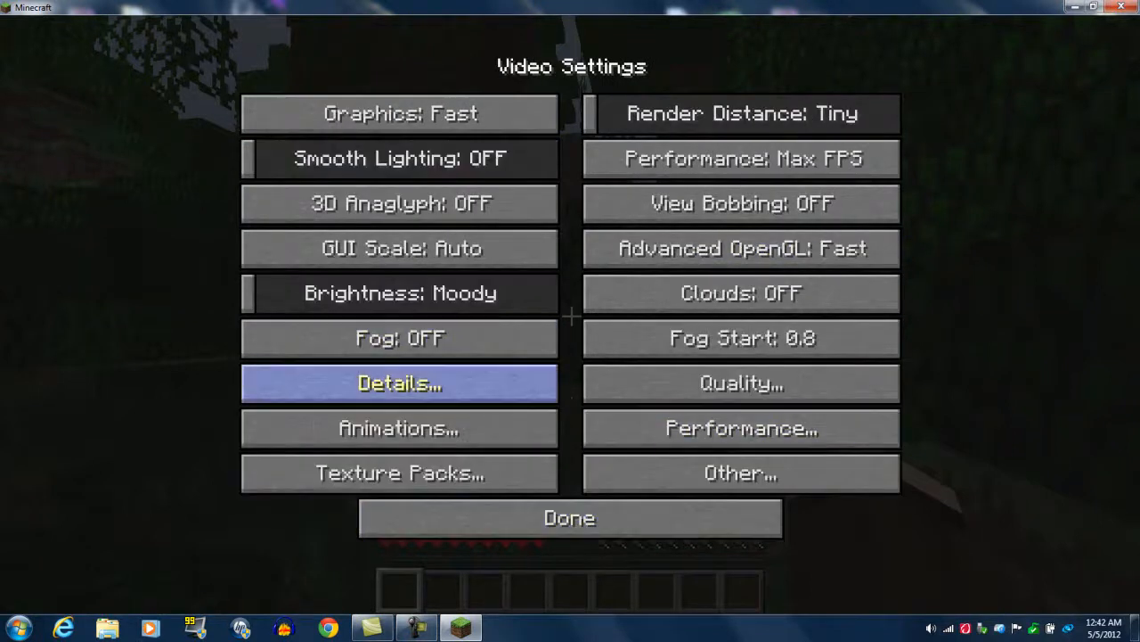
mouse_move(740, 248)
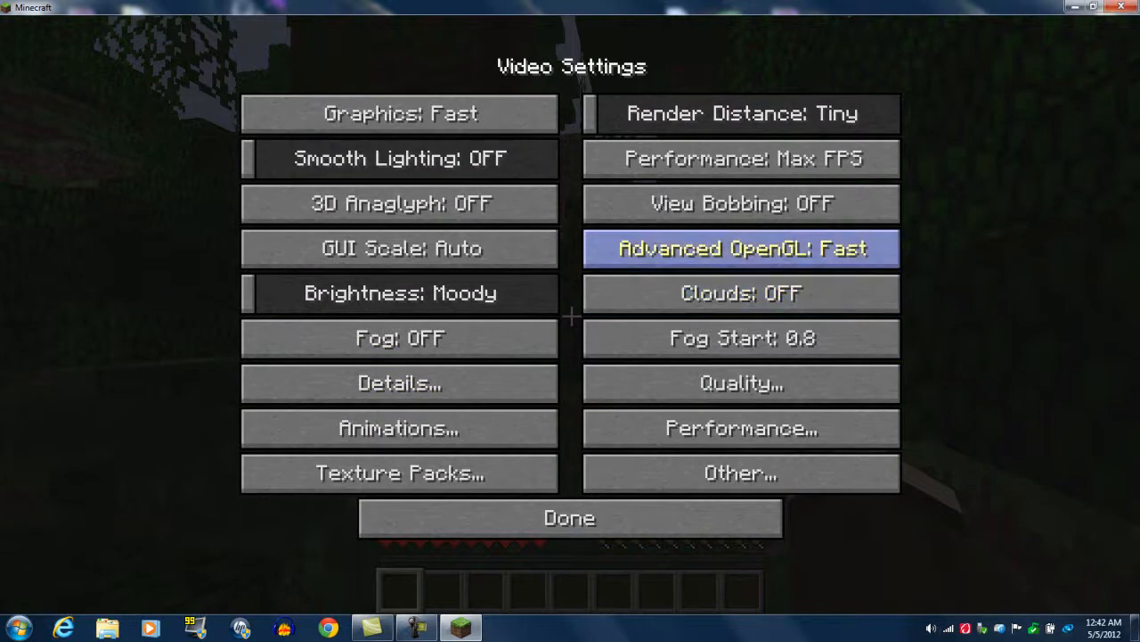
left_click(740, 382)
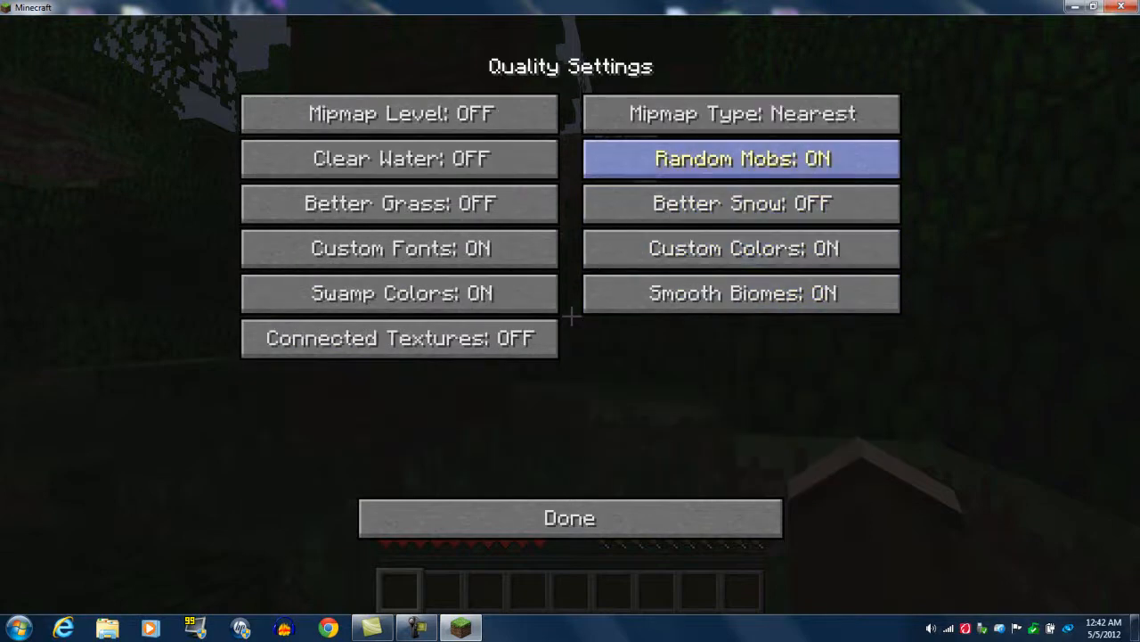
left_click(569, 518)
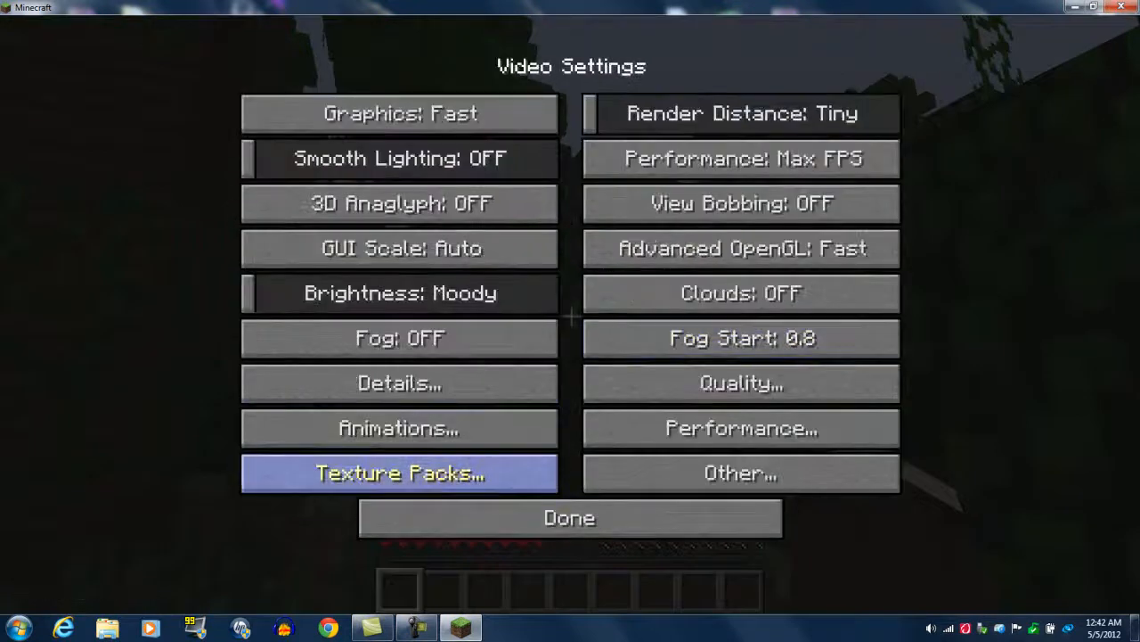
mouse_move(399, 383)
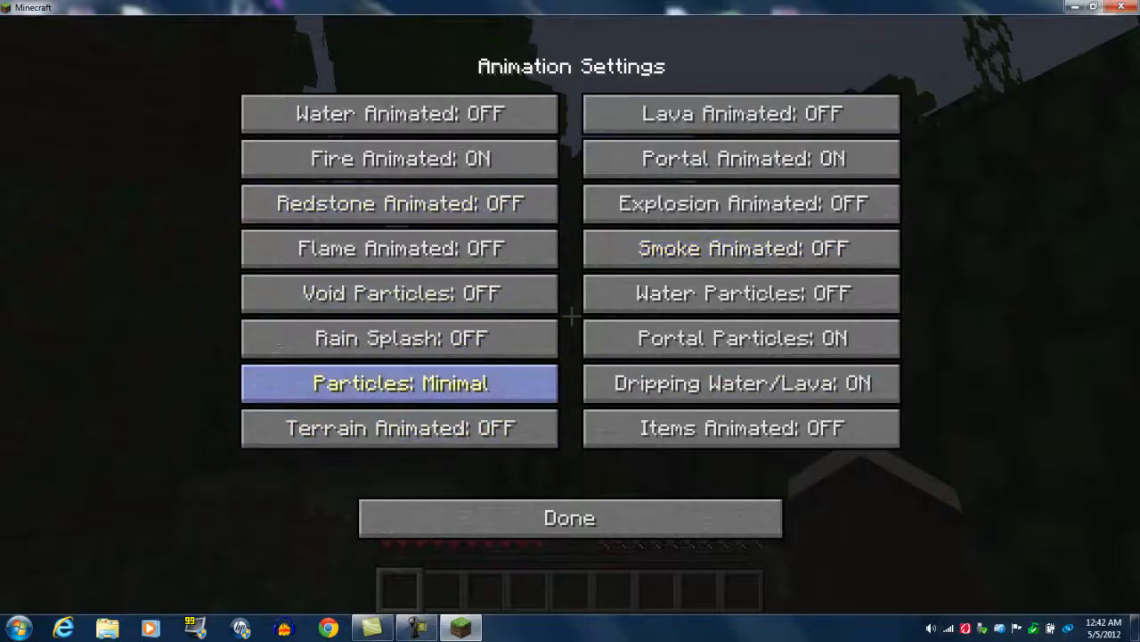
left_click(568, 518)
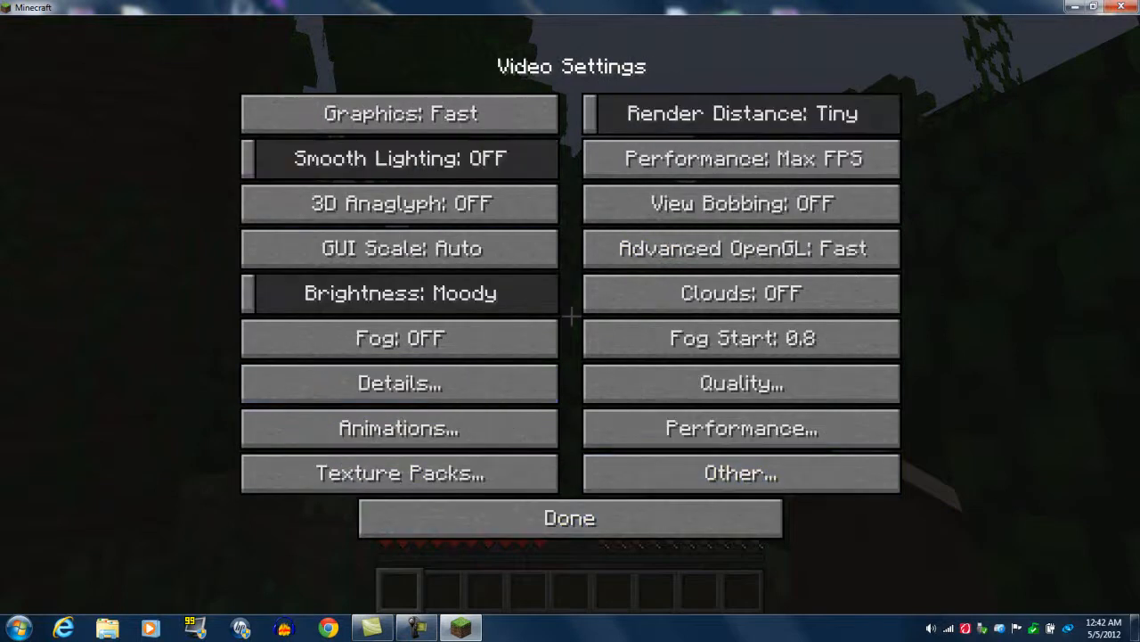
left_click(568, 518)
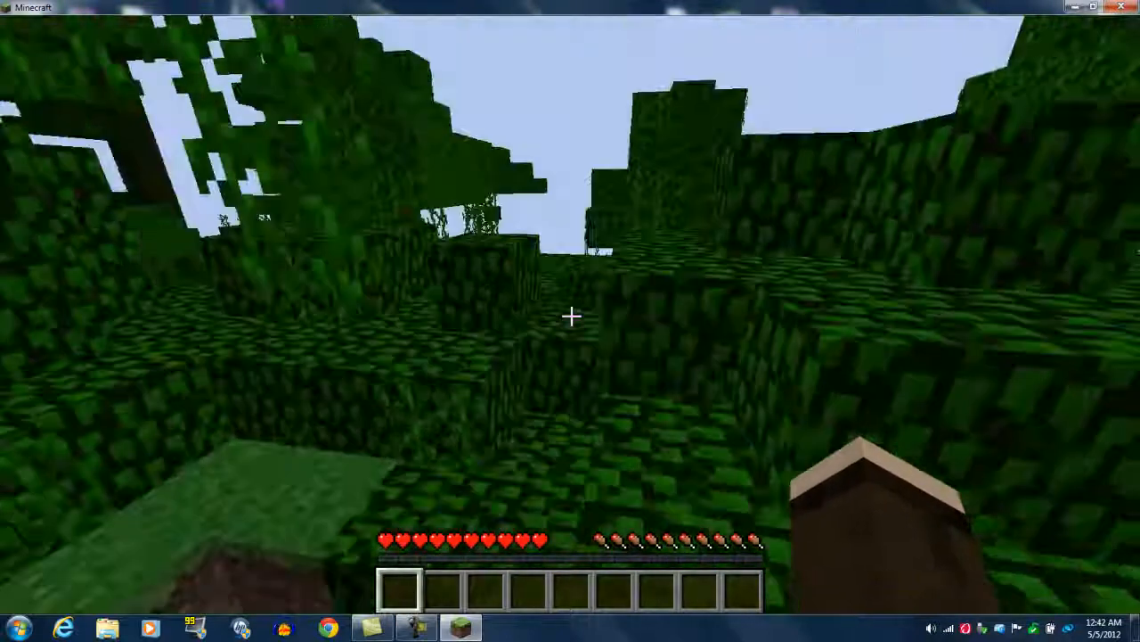
- Take Minecraft out of fullscreen into a smaller window over the desktop
key("Escape")
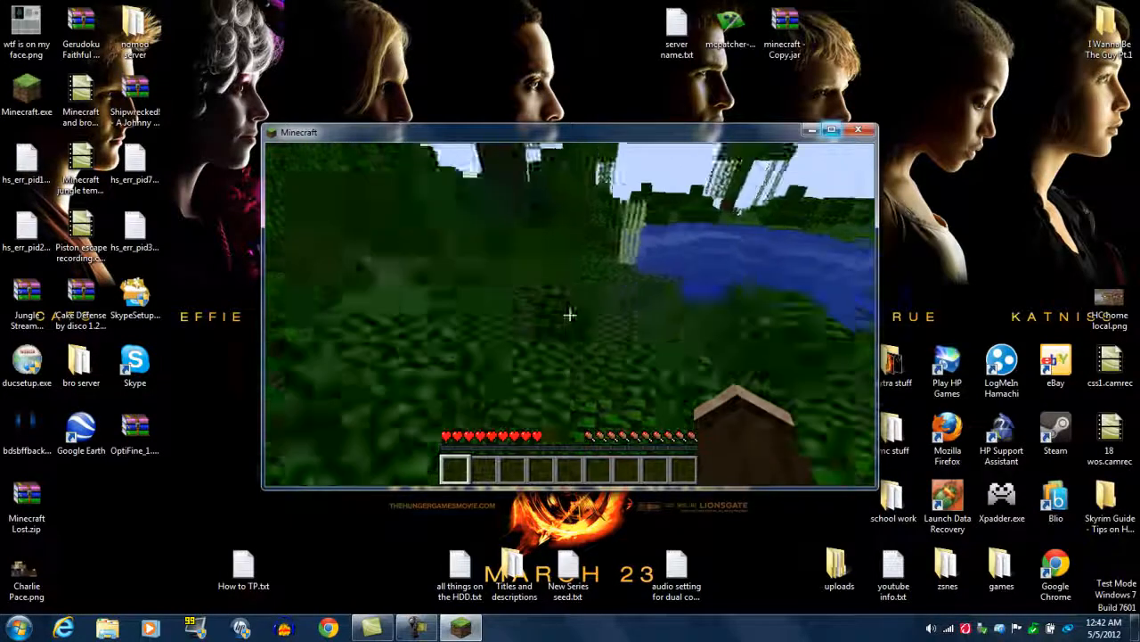
mouse_move(570, 314)
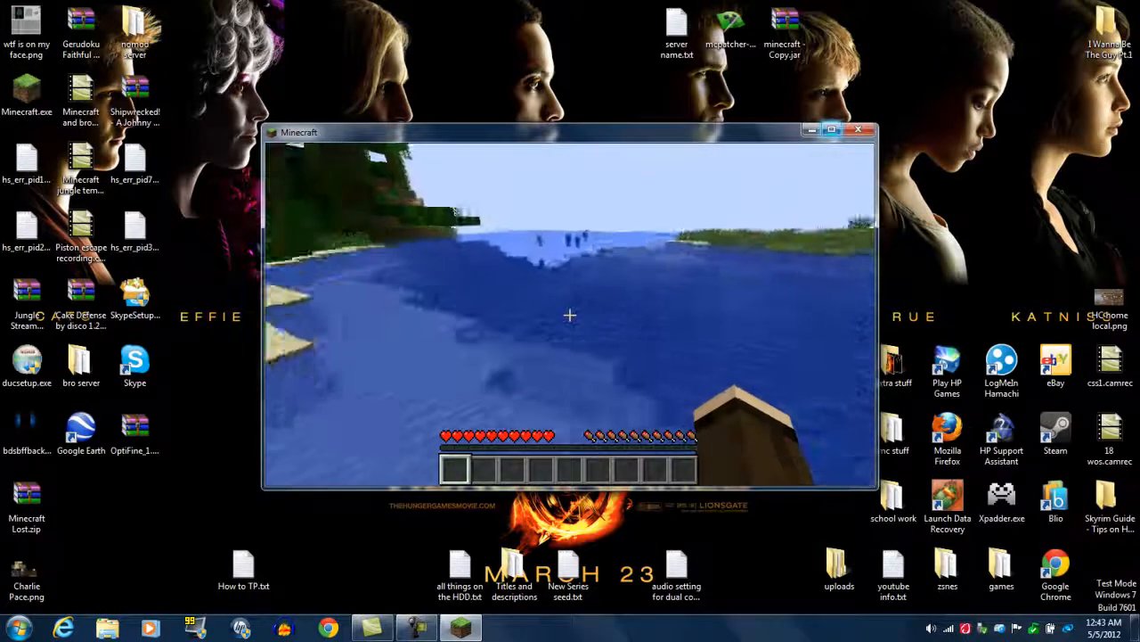
mouse_move(571, 314)
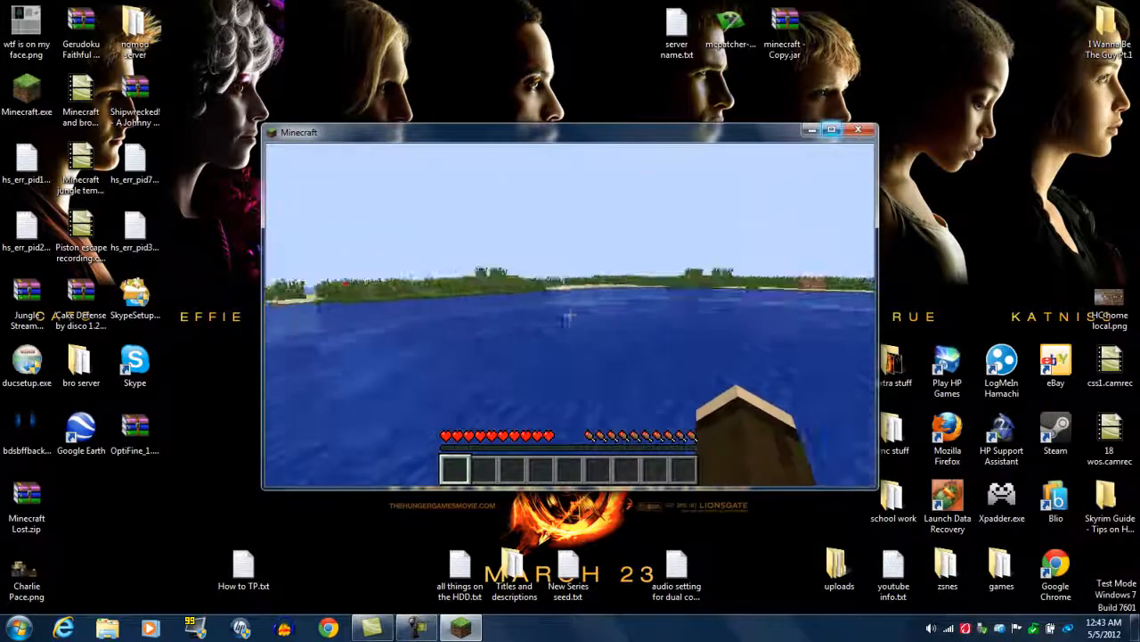